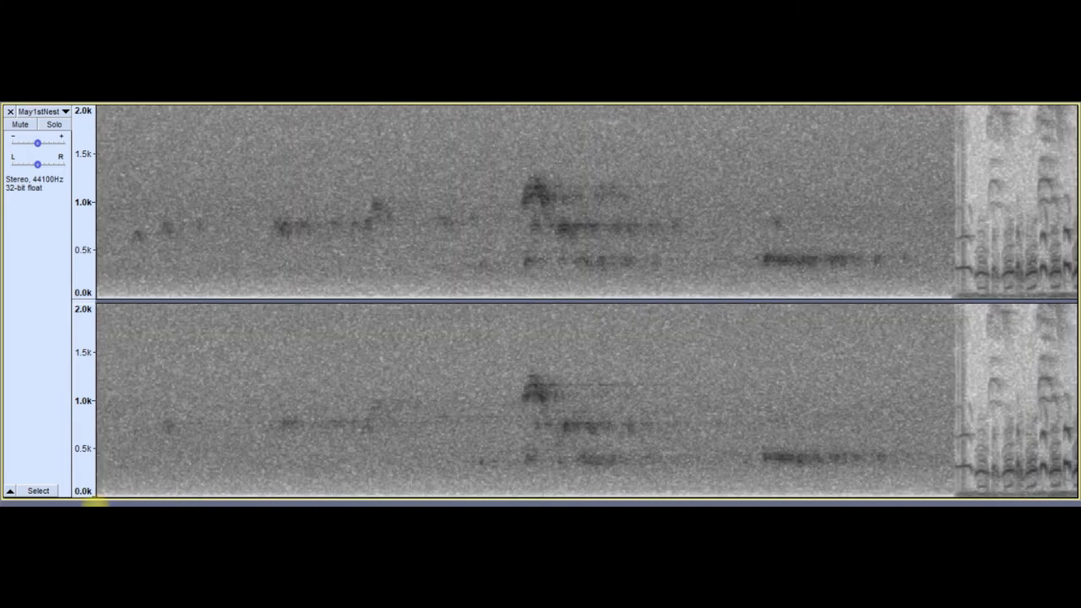
pyautogui.moveTo(144, 249)
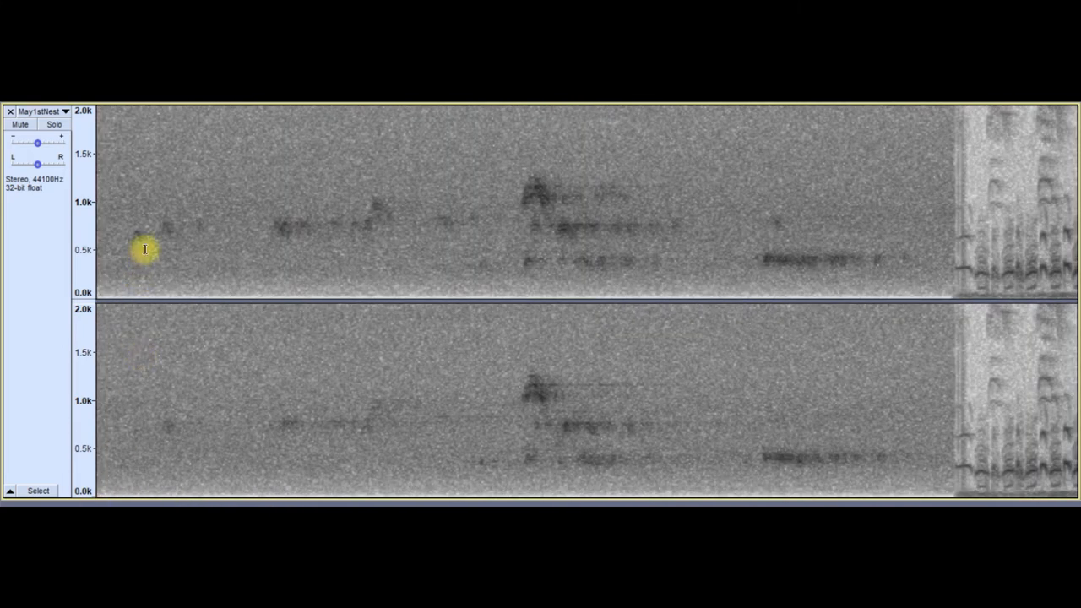
pyautogui.moveTo(222, 244)
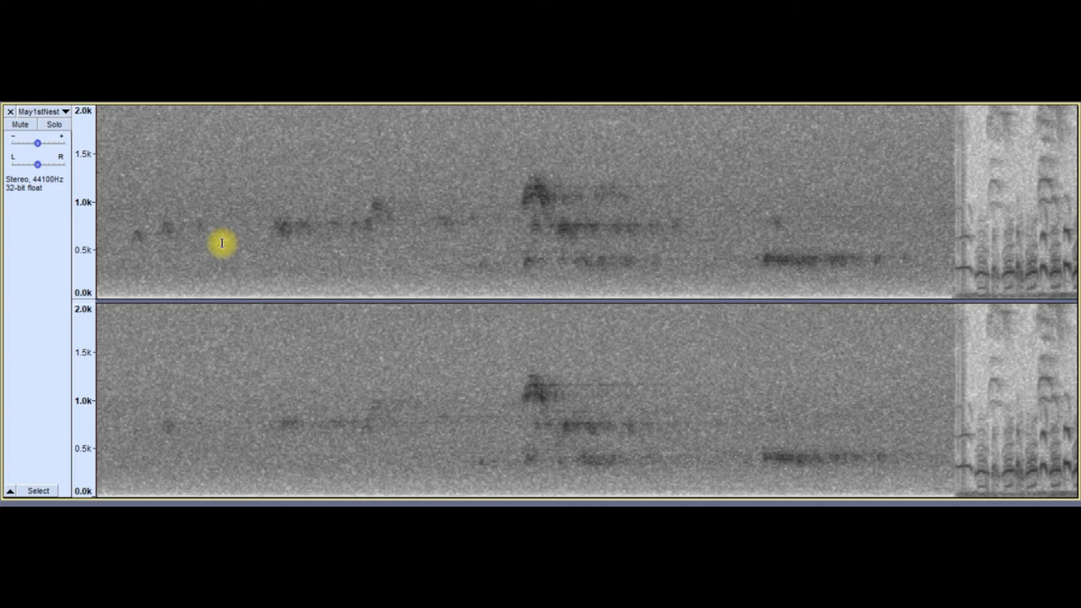
pyautogui.moveTo(193, 239)
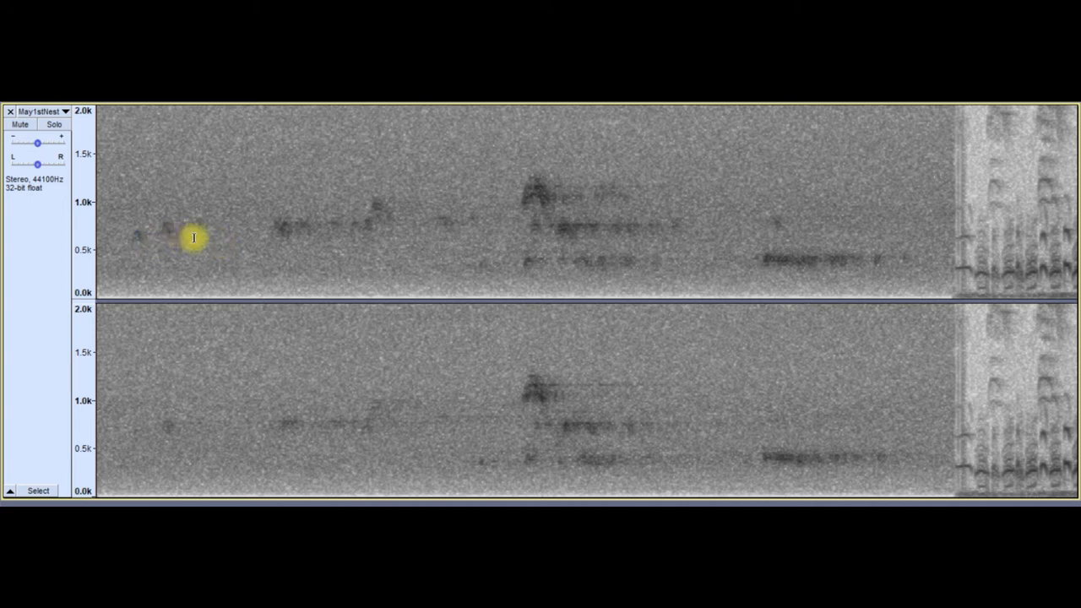
pyautogui.moveTo(294, 234)
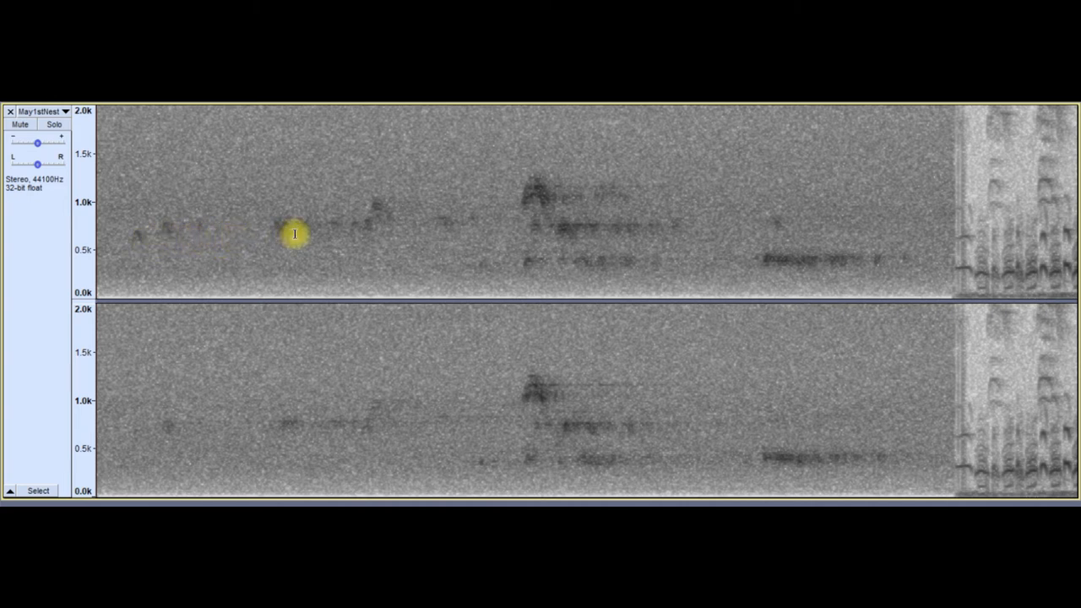
pyautogui.moveTo(374, 216)
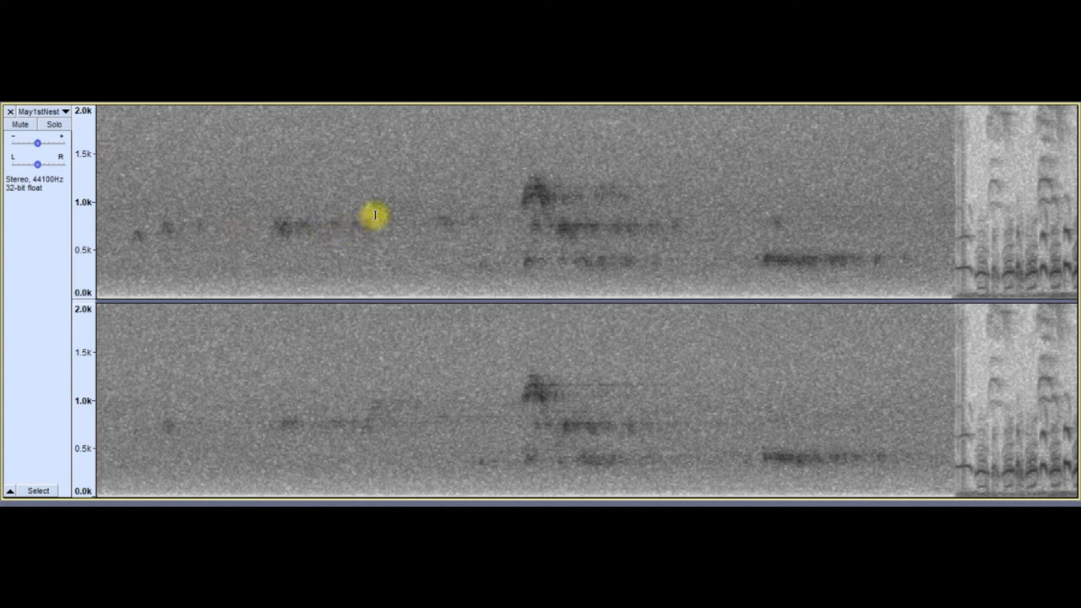
pyautogui.moveTo(513, 209)
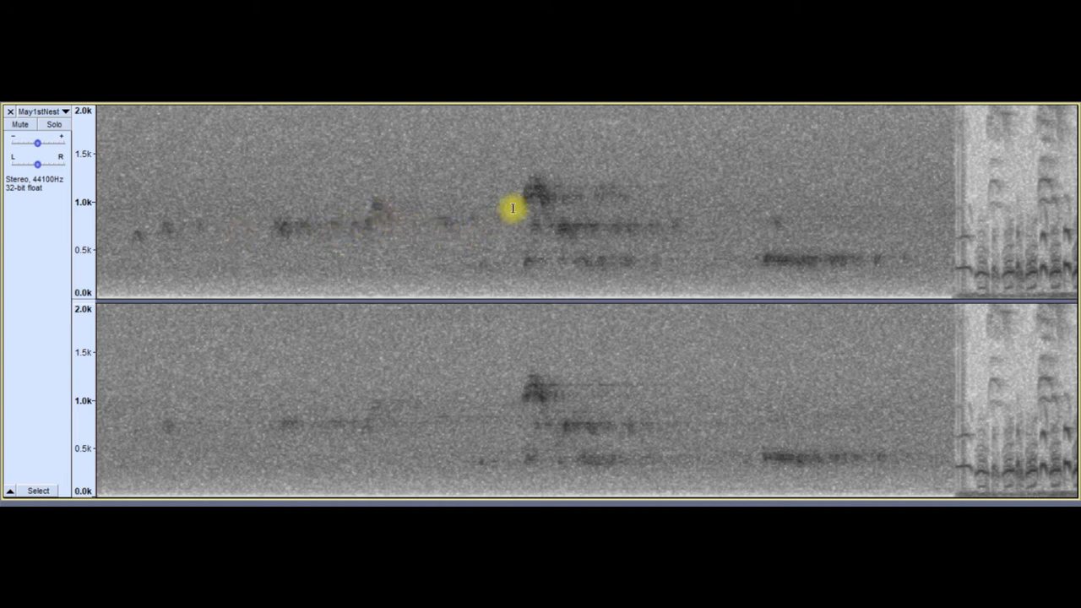
pyautogui.moveTo(533, 204)
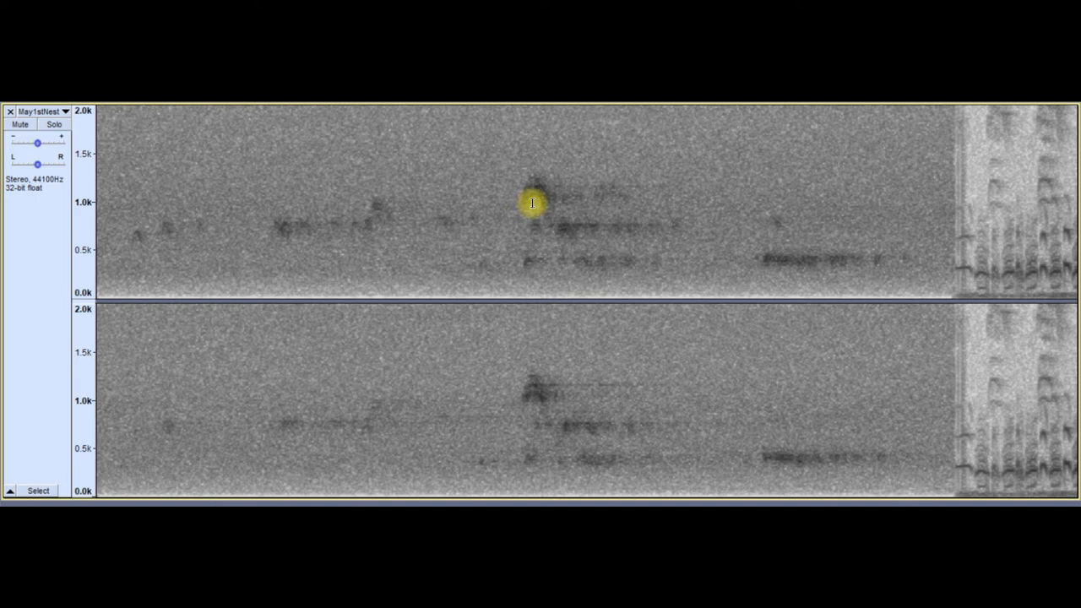
pyautogui.moveTo(545, 226)
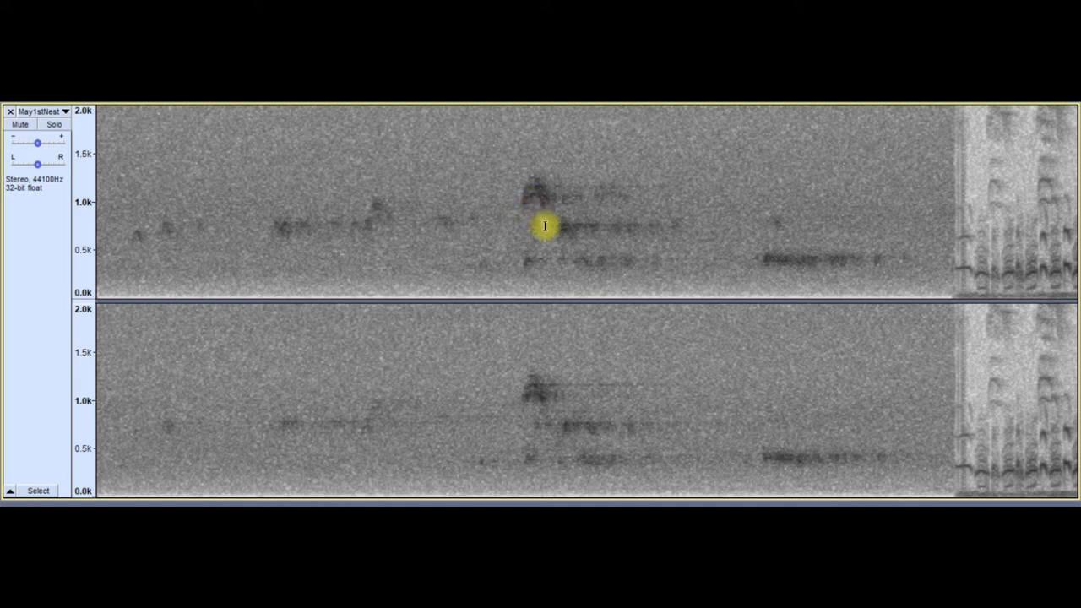
pyautogui.moveTo(591, 235)
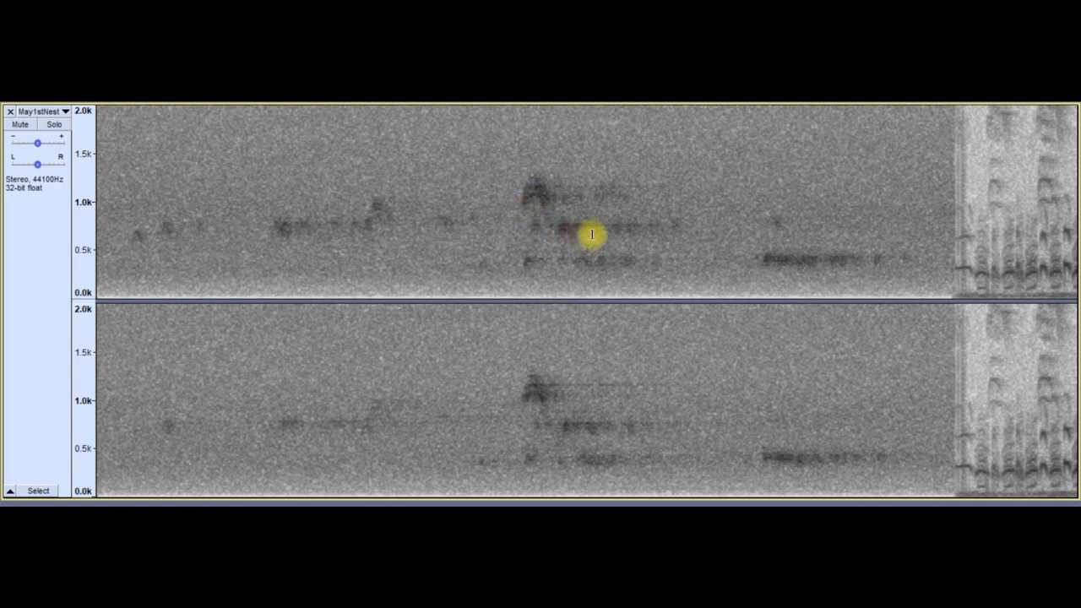
pyautogui.moveTo(629, 232)
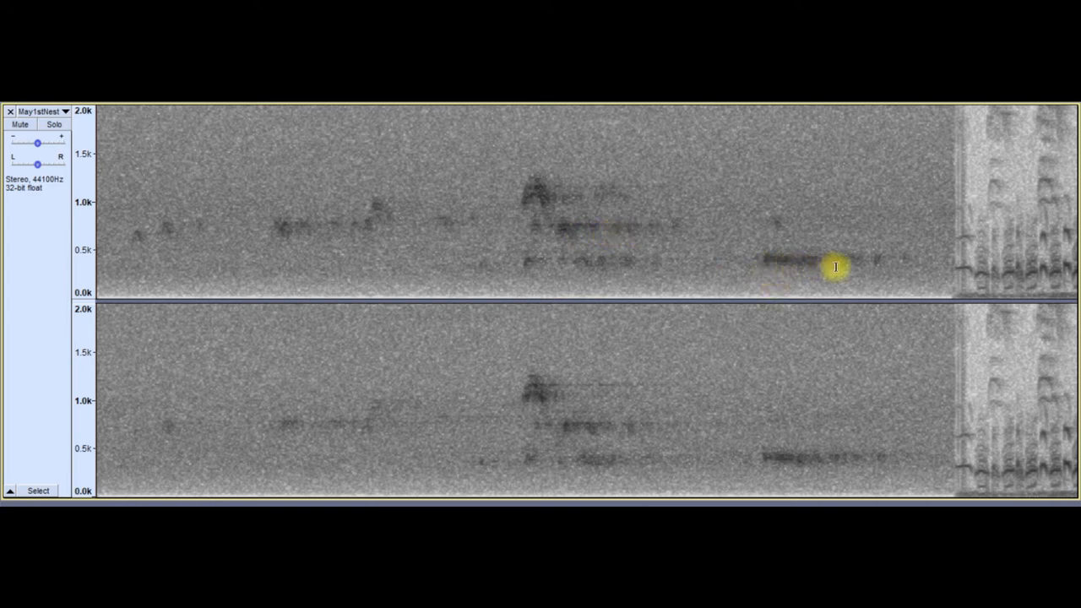
pyautogui.moveTo(620, 410)
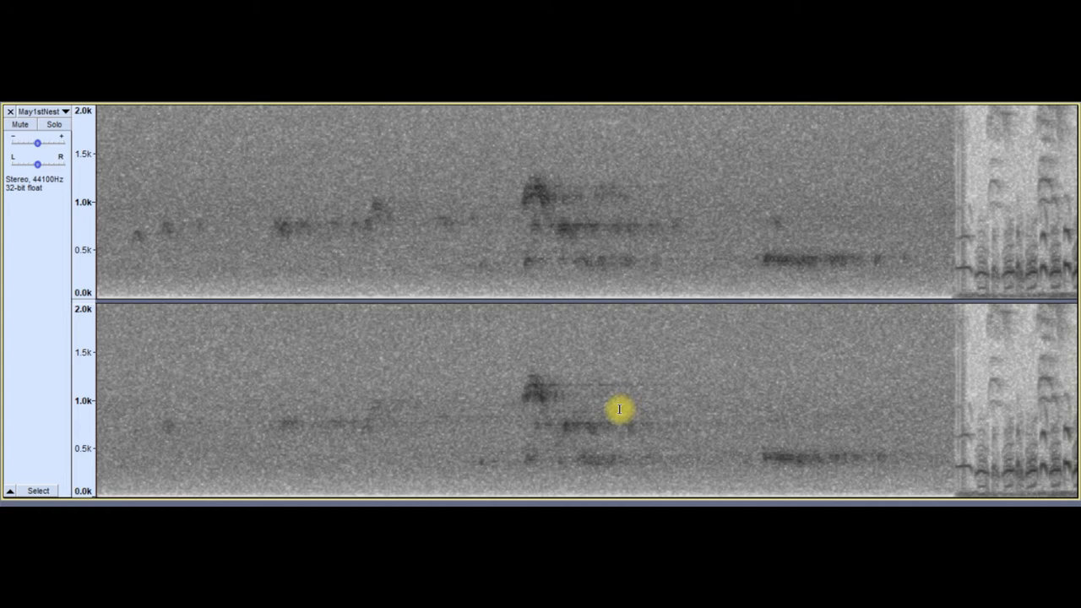
pyautogui.moveTo(380, 501)
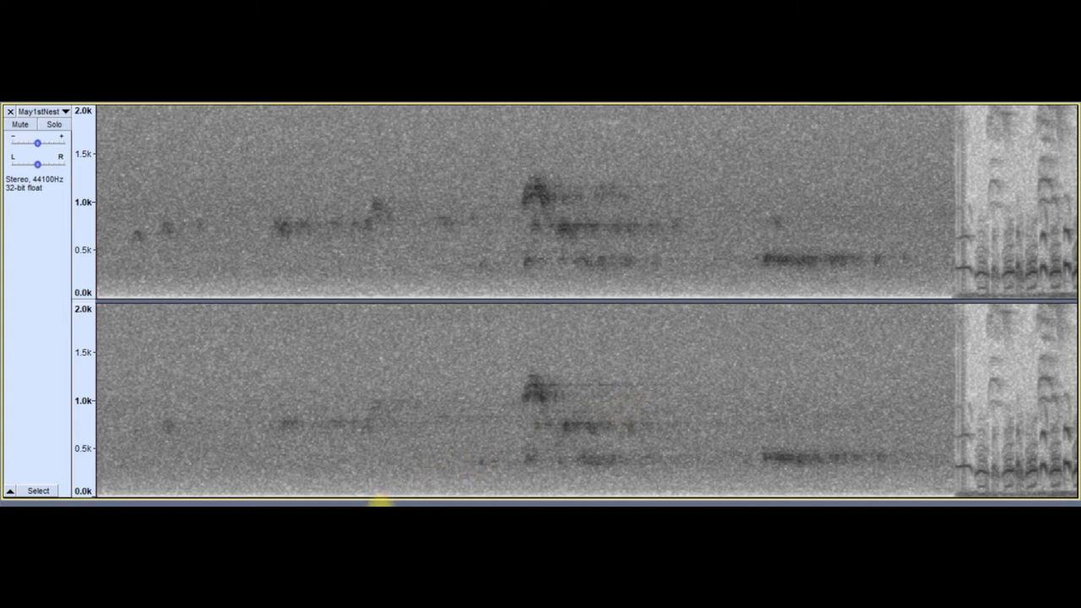
pyautogui.moveTo(378, 494)
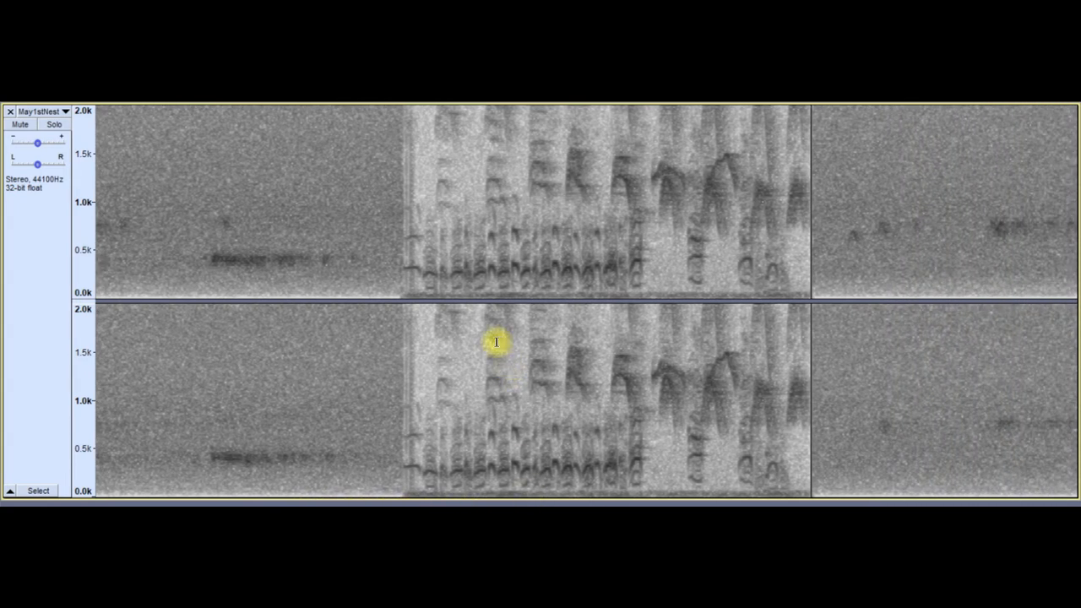
pyautogui.moveTo(492, 278)
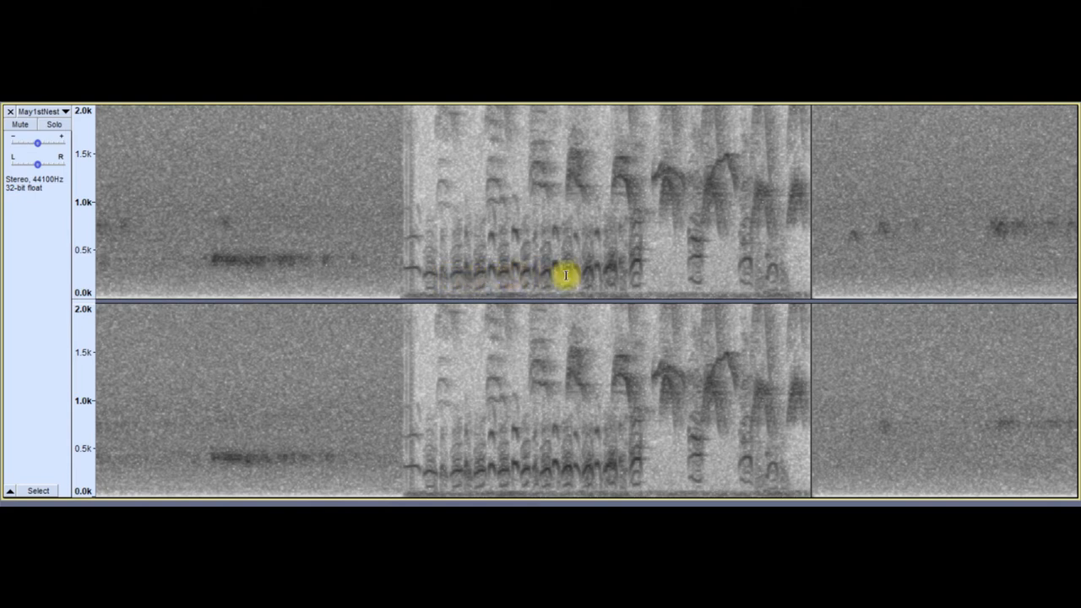
pyautogui.moveTo(473, 194)
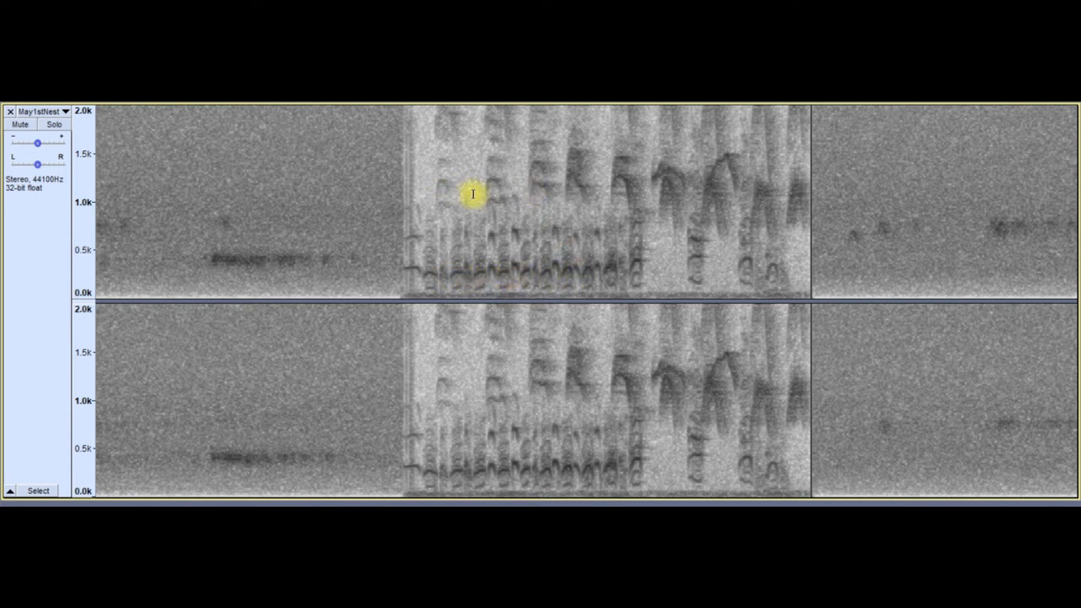
pyautogui.moveTo(496, 198)
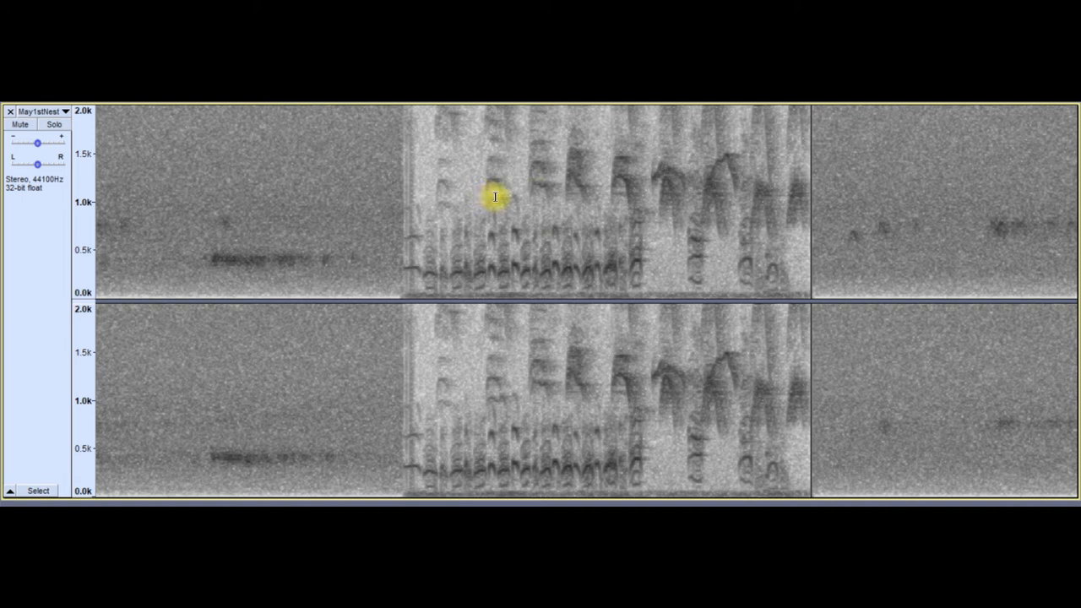
pyautogui.moveTo(556, 194)
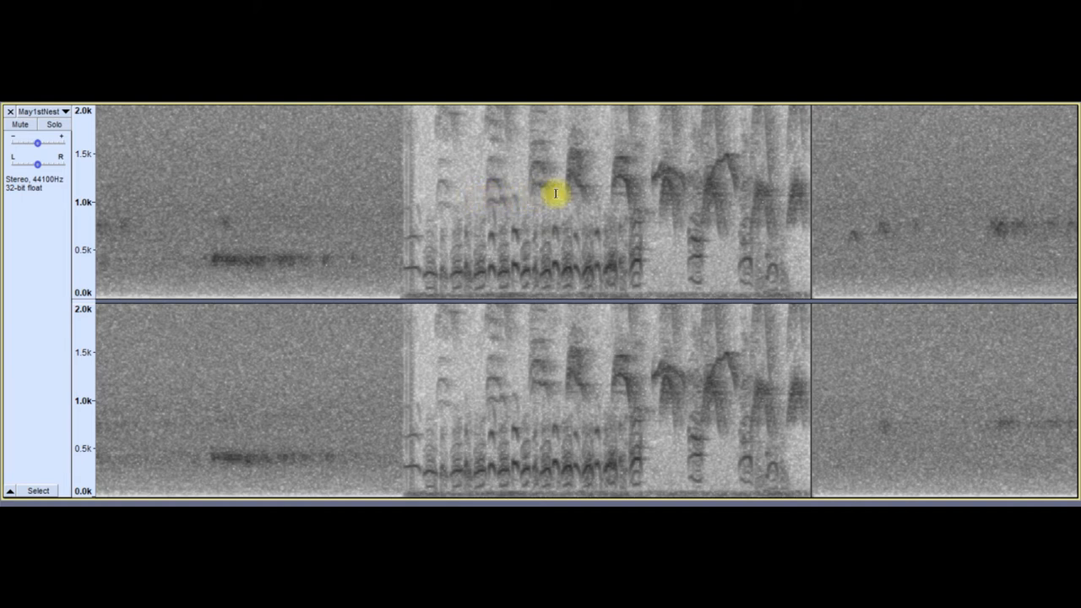
pyautogui.moveTo(689, 183)
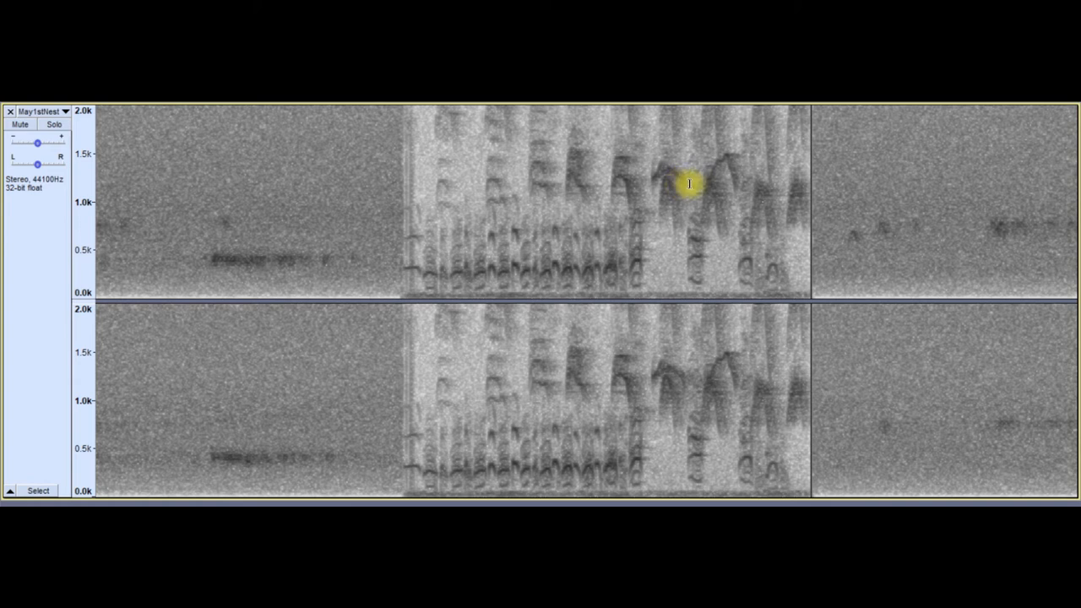
pyautogui.moveTo(777, 204)
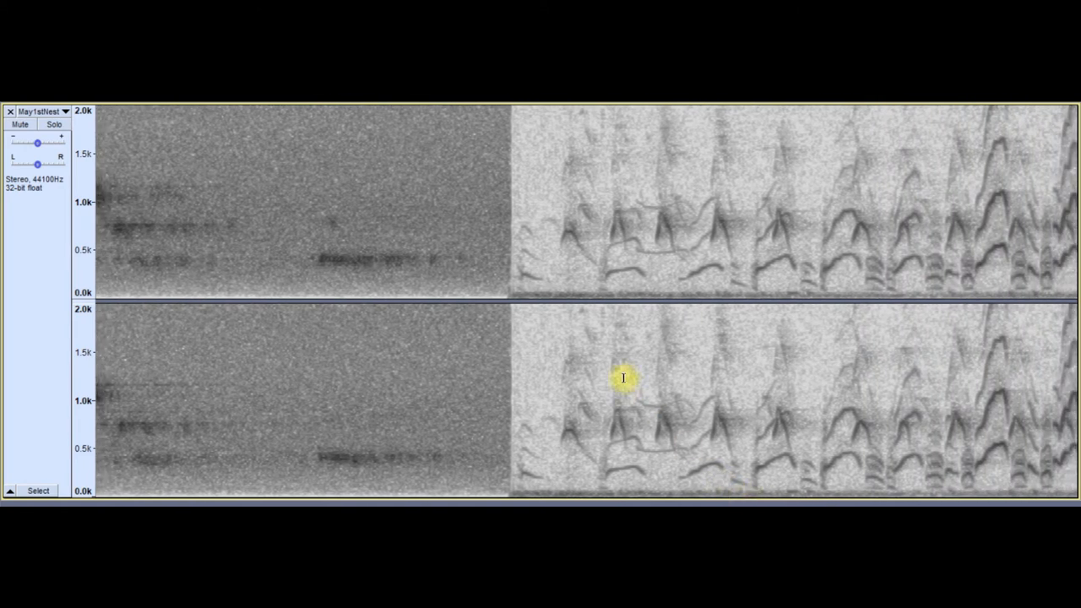
pyautogui.moveTo(623, 241)
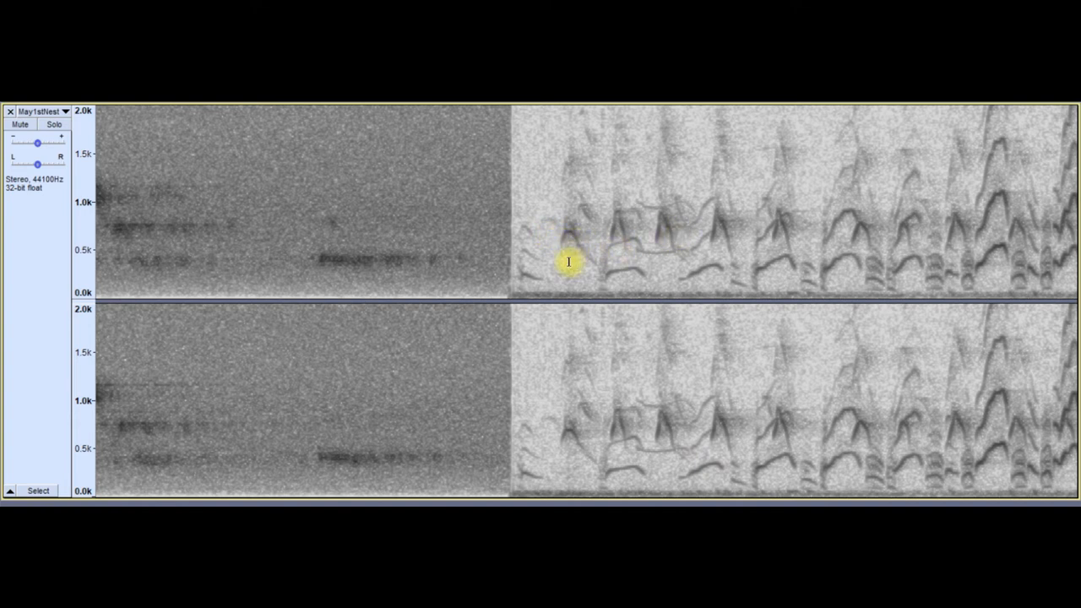
pyautogui.moveTo(597, 492)
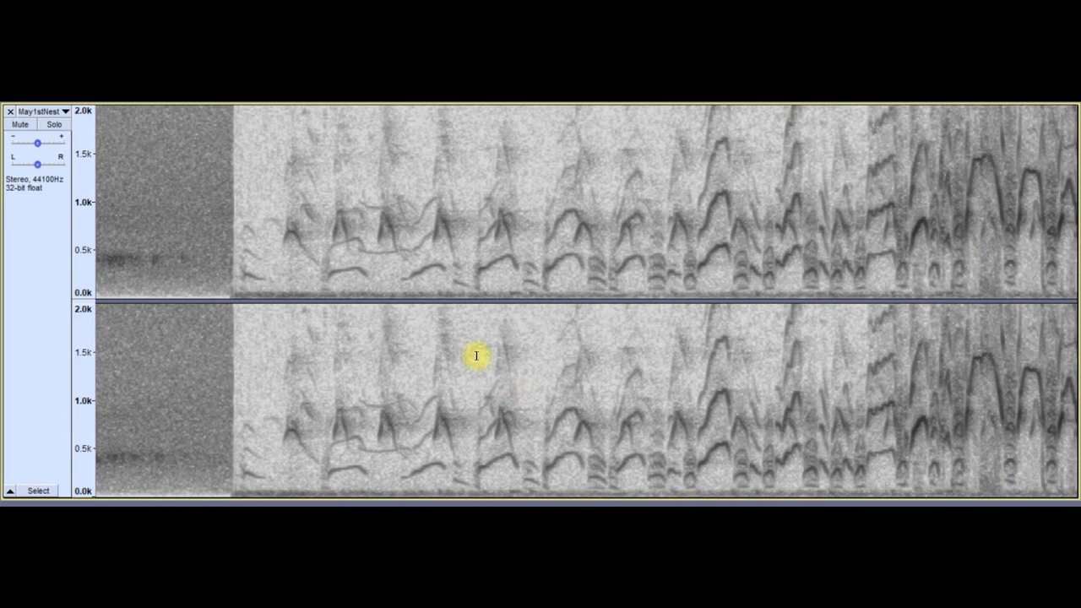
pyautogui.moveTo(304, 230)
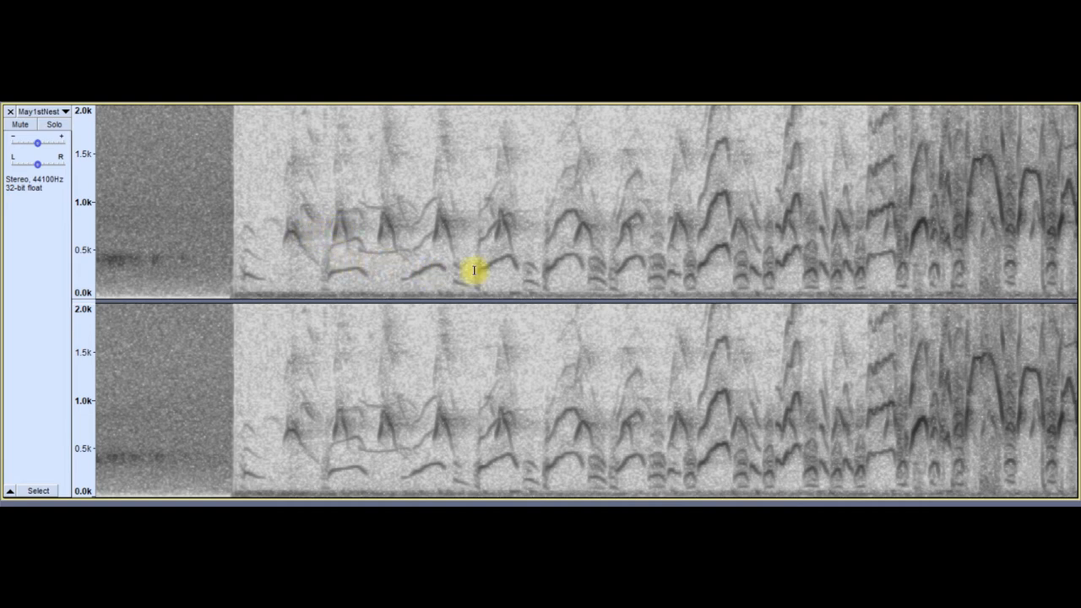
pyautogui.moveTo(556, 273)
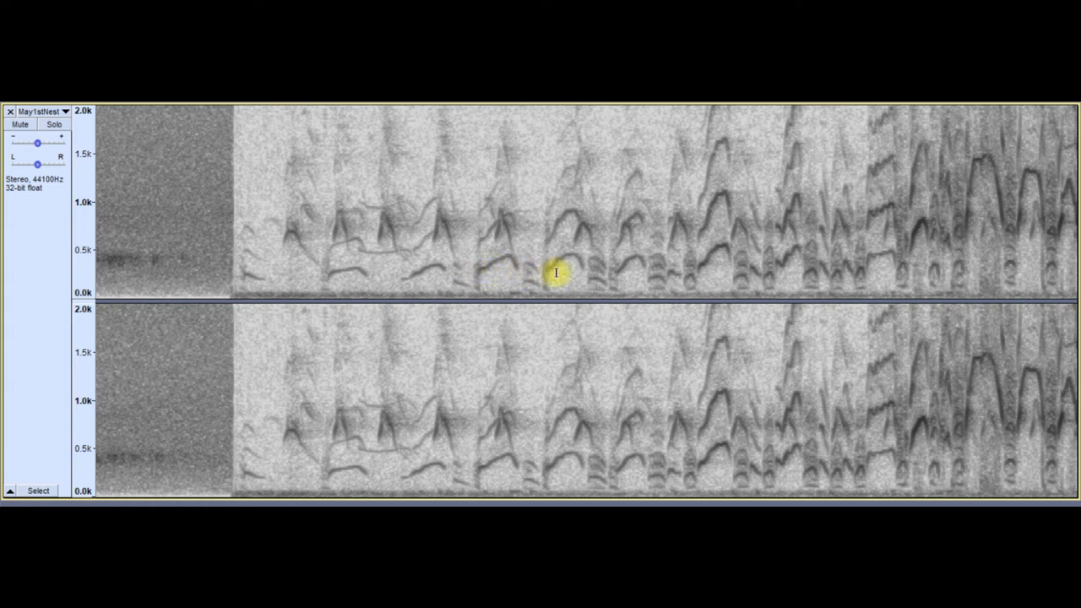
pyautogui.moveTo(638, 270)
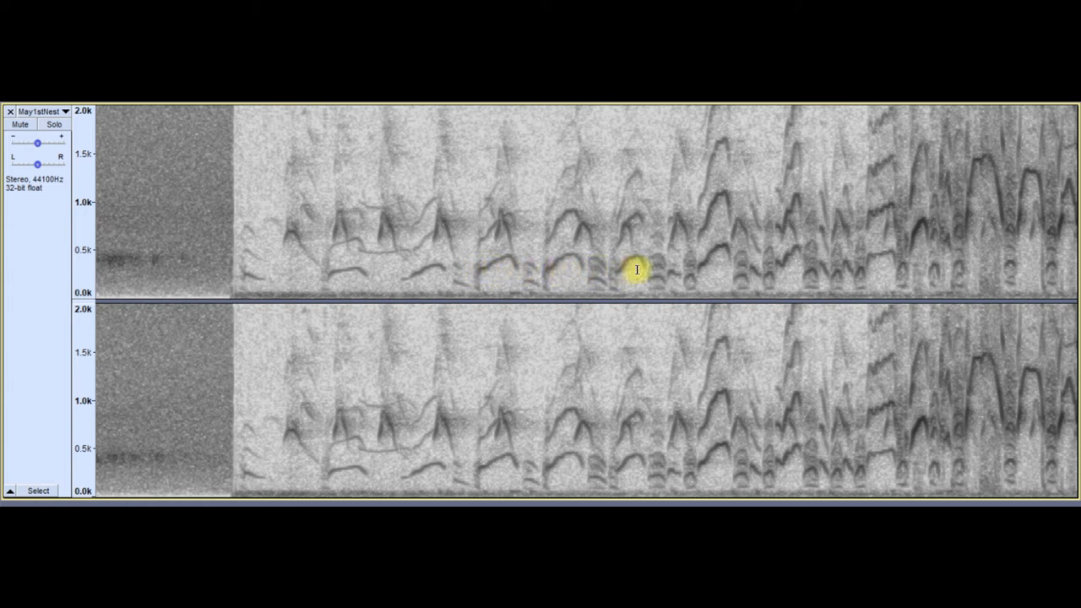
pyautogui.moveTo(783, 263)
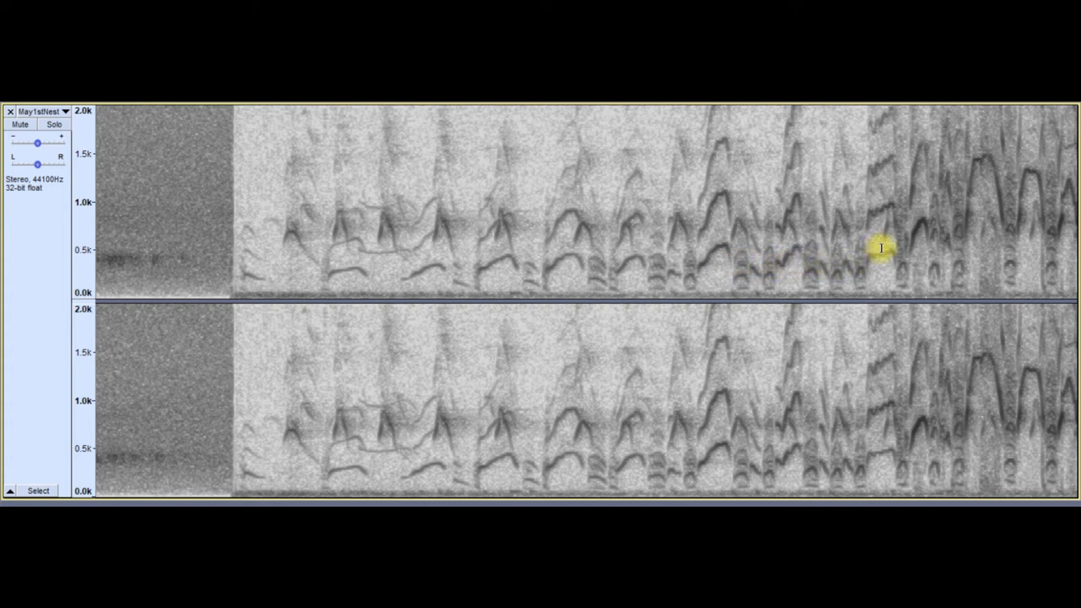
pyautogui.moveTo(693, 459)
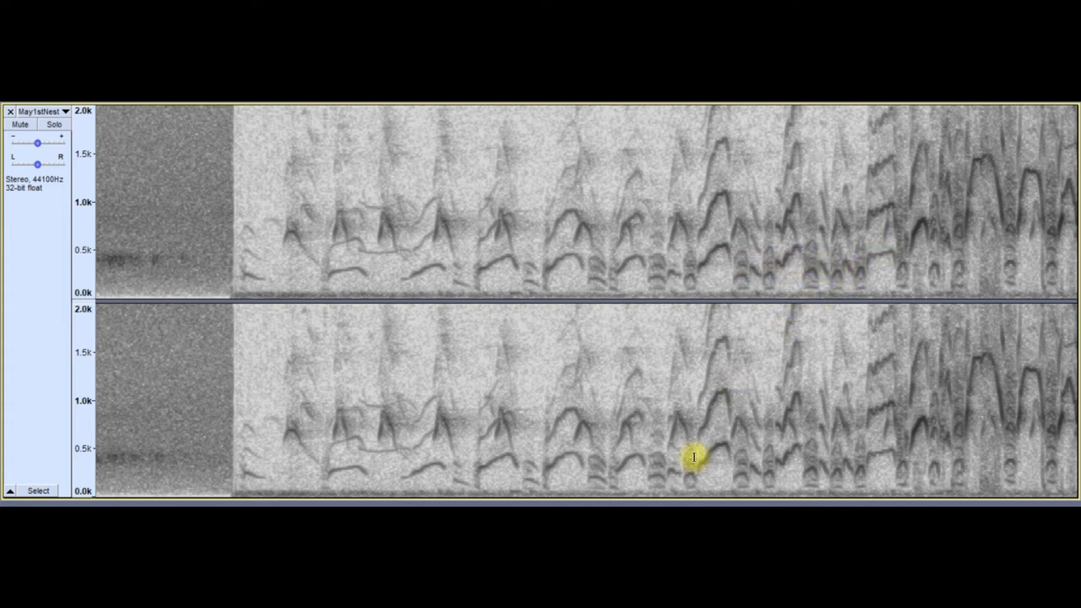
pyautogui.moveTo(693, 502)
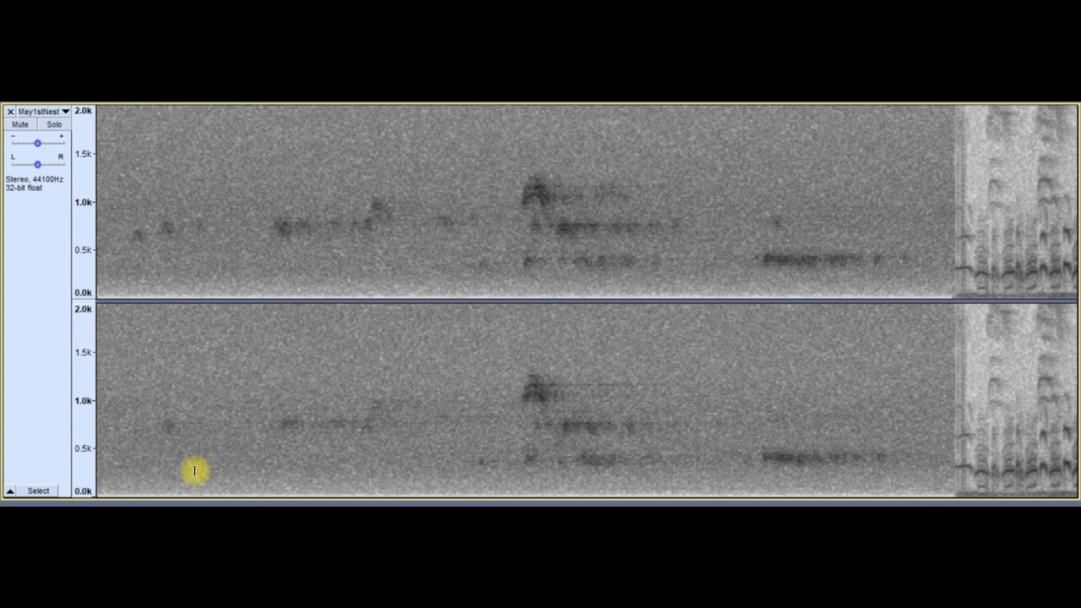
pyautogui.moveTo(176, 366)
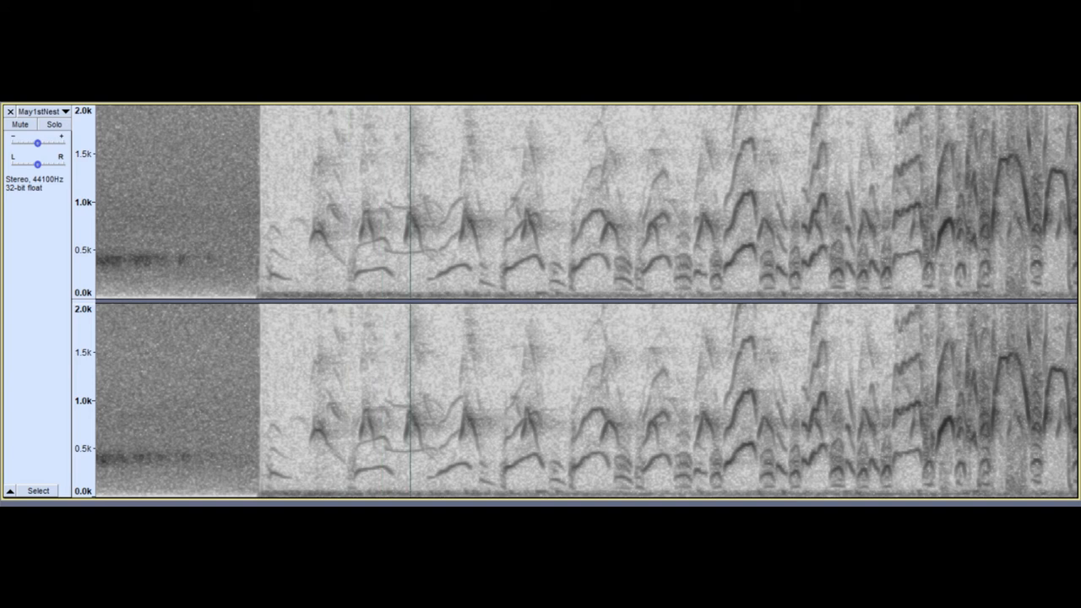
pyautogui.click(530, 295)
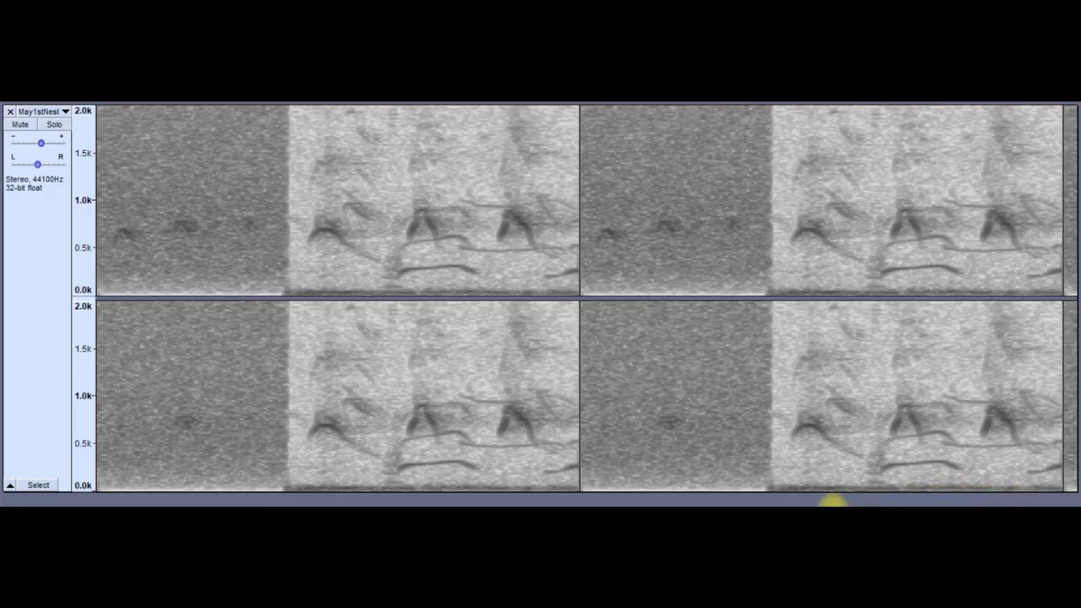
pyautogui.moveTo(673, 495)
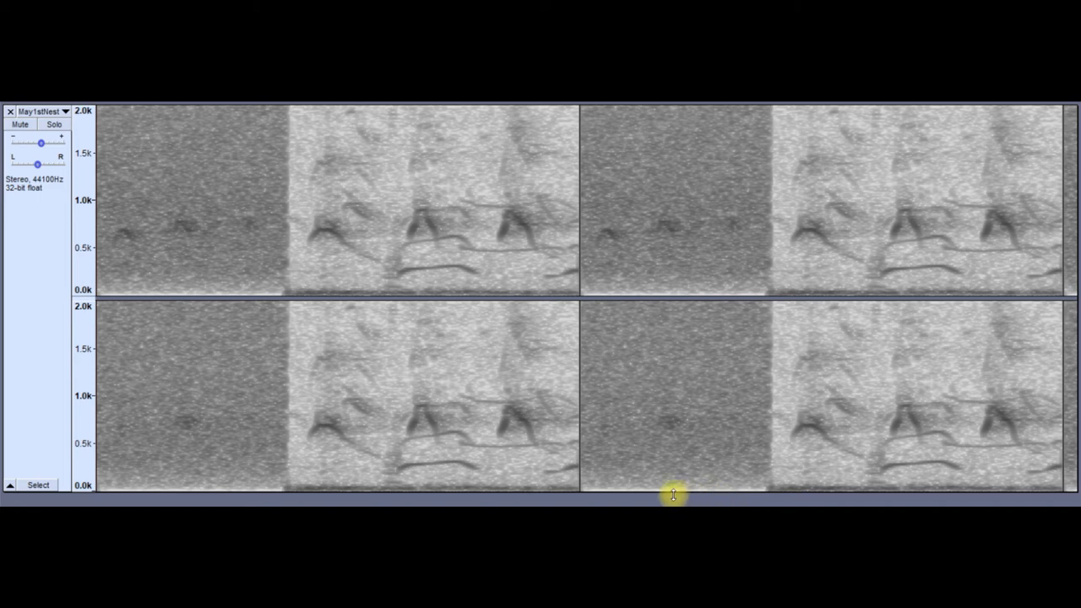
pyautogui.moveTo(226, 234)
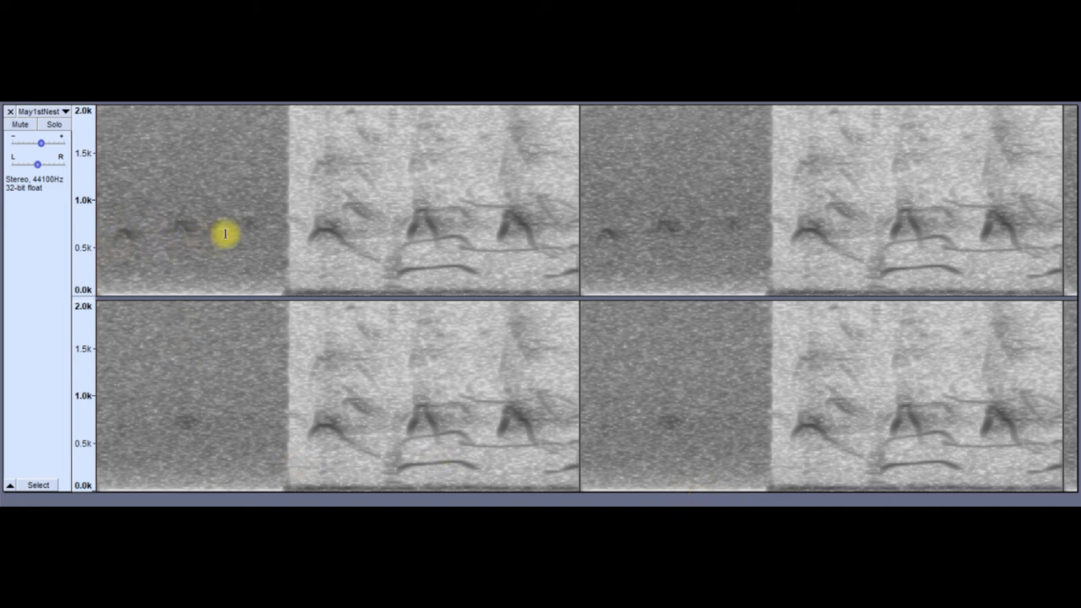
pyautogui.moveTo(182, 264)
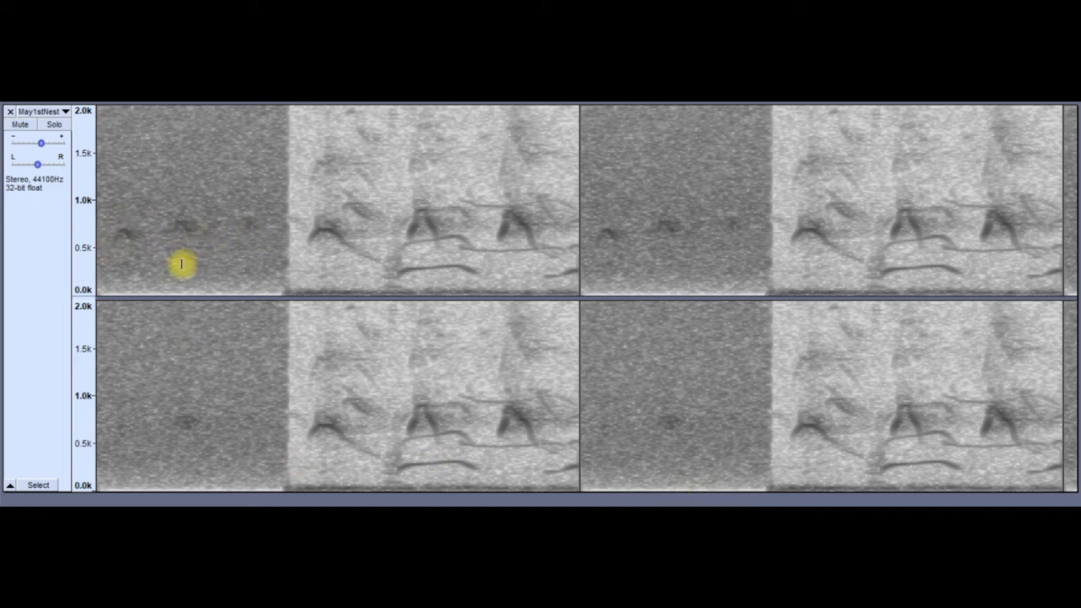
pyautogui.moveTo(350, 264)
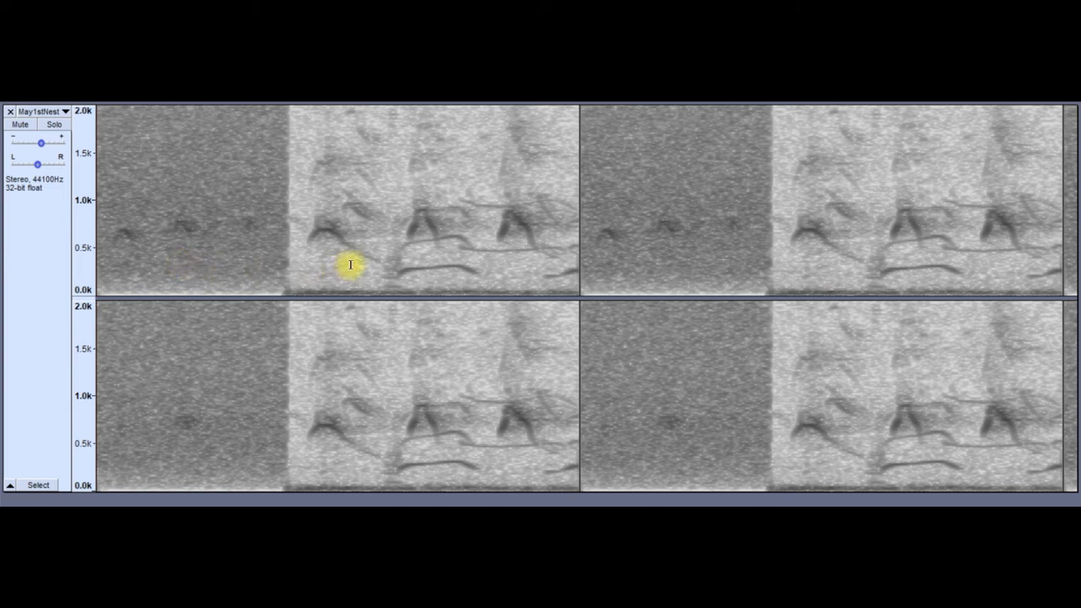
pyautogui.moveTo(325, 244)
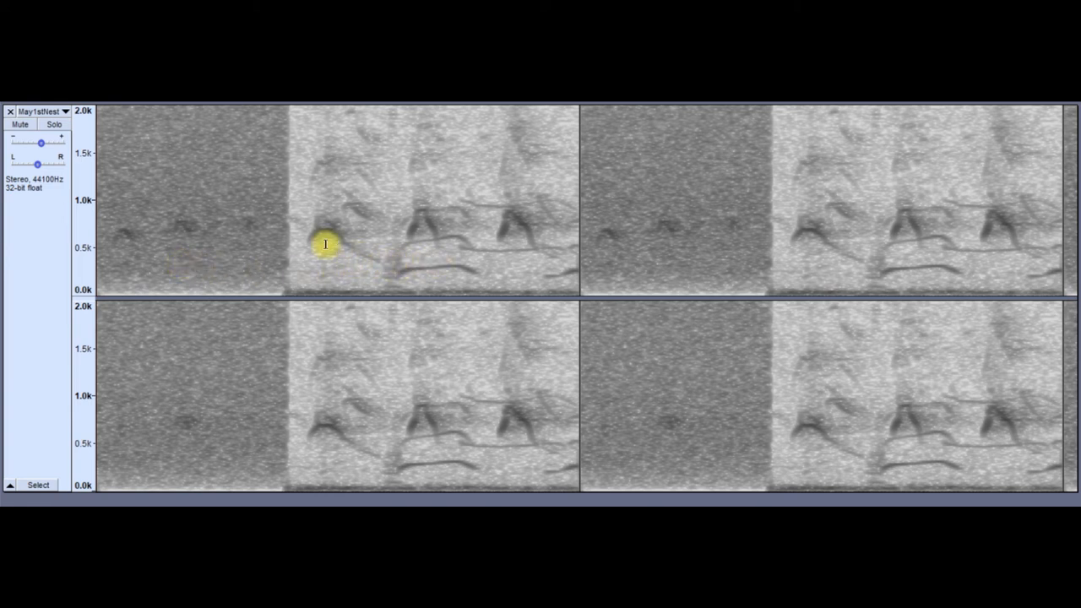
pyautogui.moveTo(382, 237)
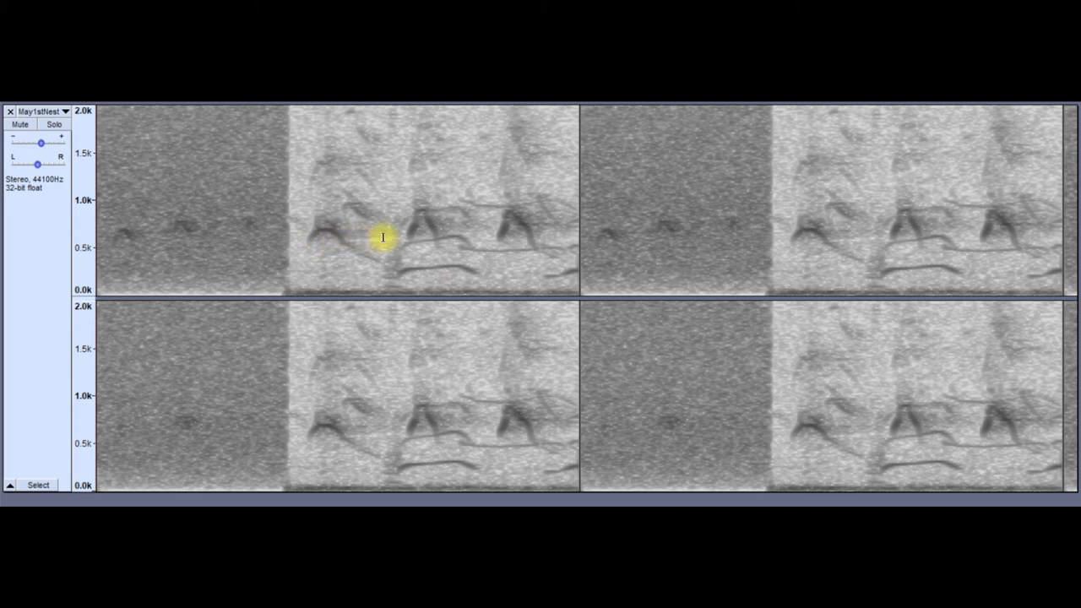
pyautogui.moveTo(380, 230)
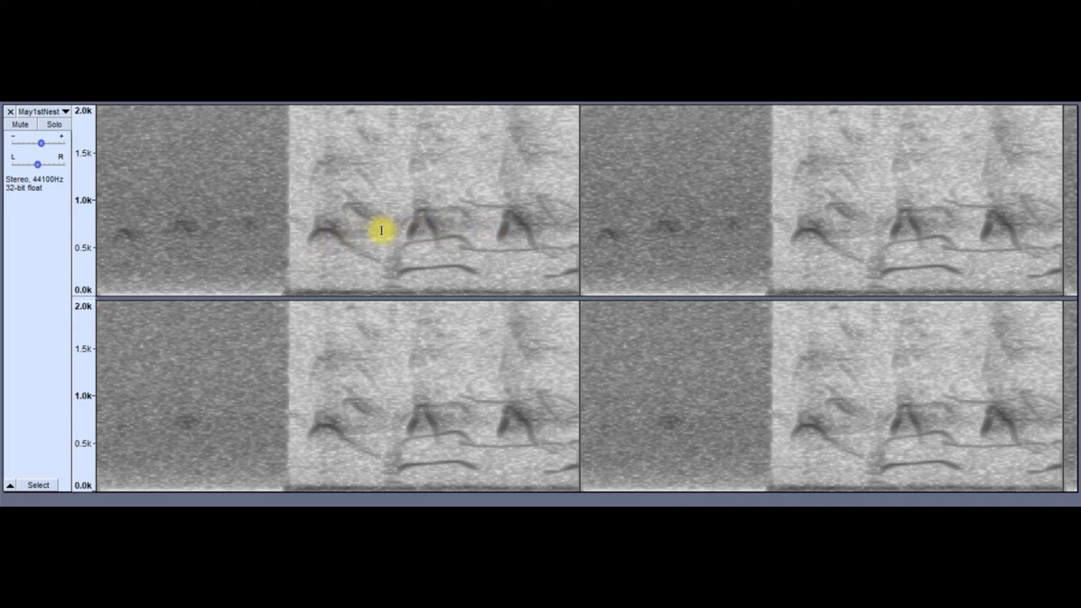
pyautogui.moveTo(236, 262)
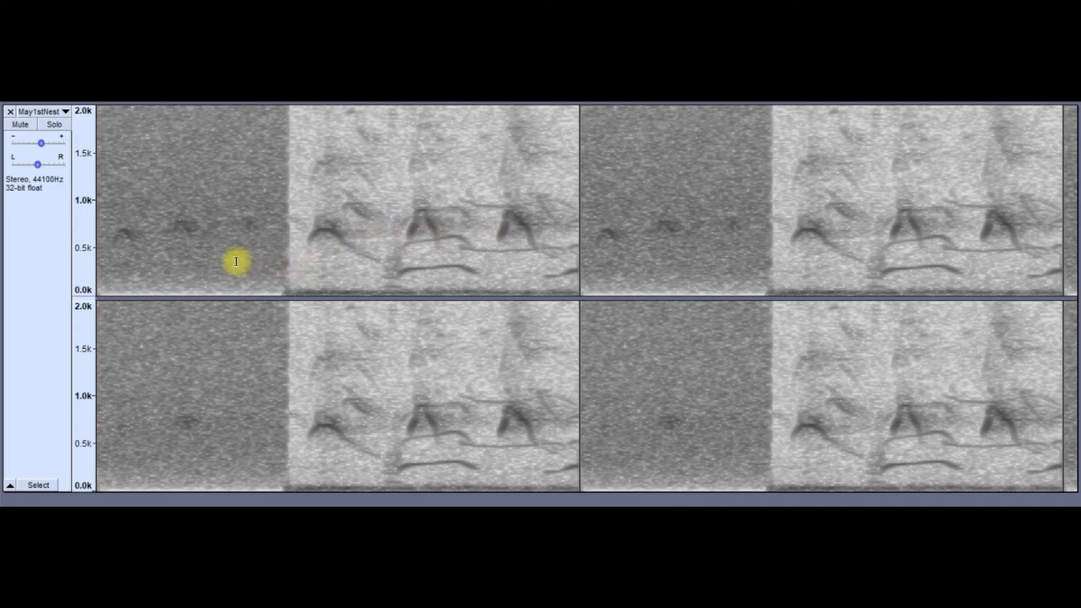
pyautogui.moveTo(183, 252)
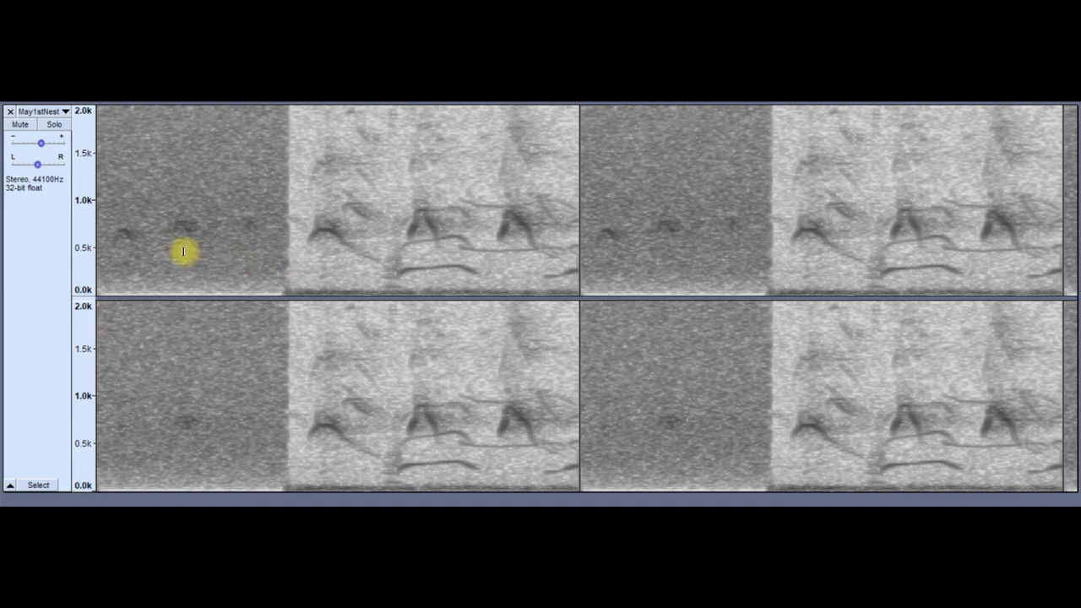
pyautogui.moveTo(236, 261)
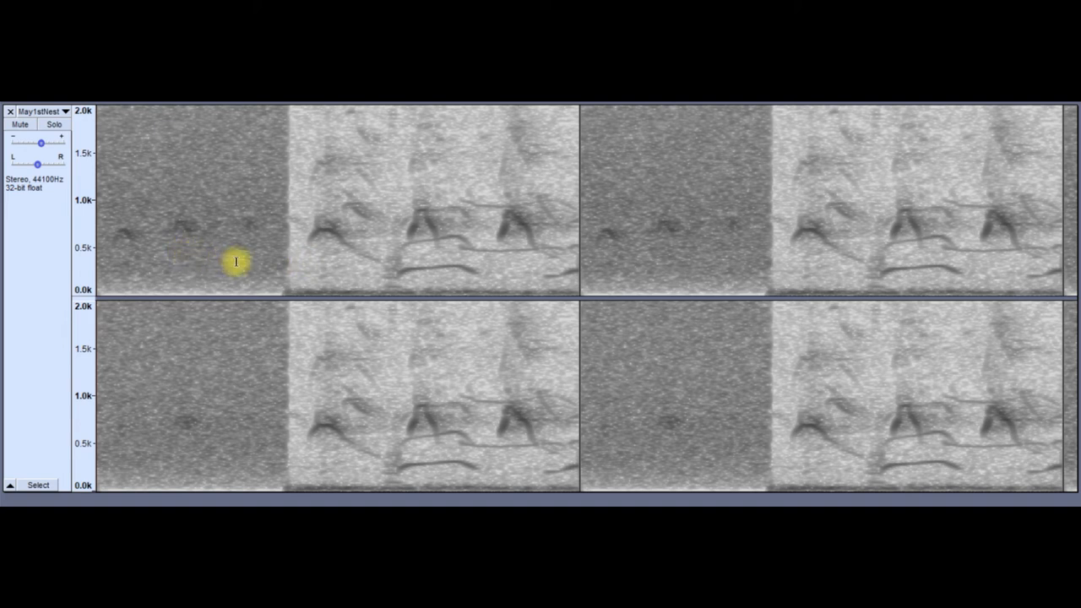
pyautogui.moveTo(324, 272)
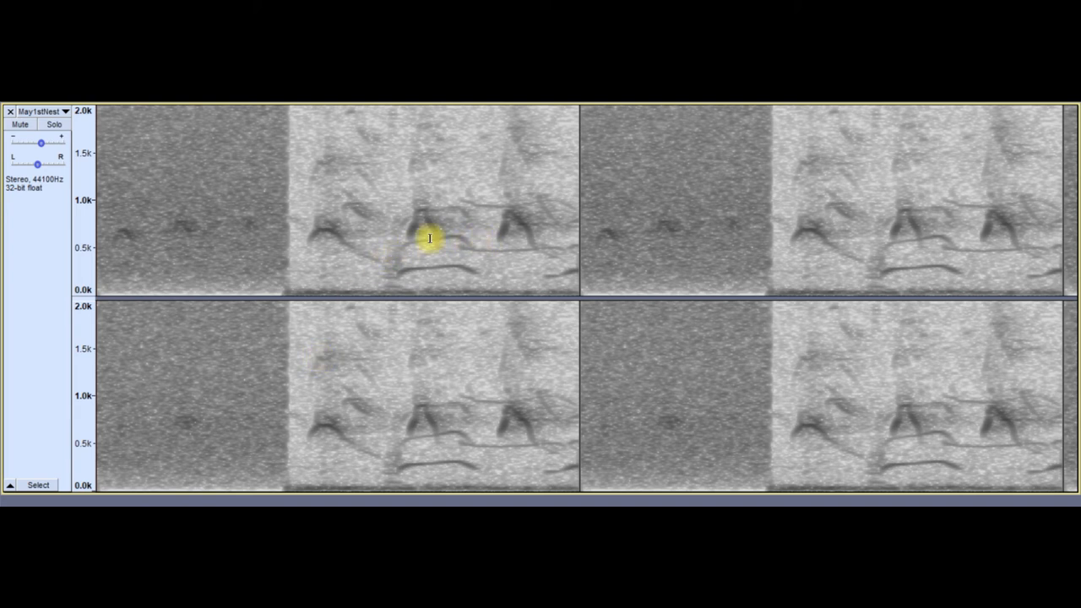
pyautogui.moveTo(428, 271)
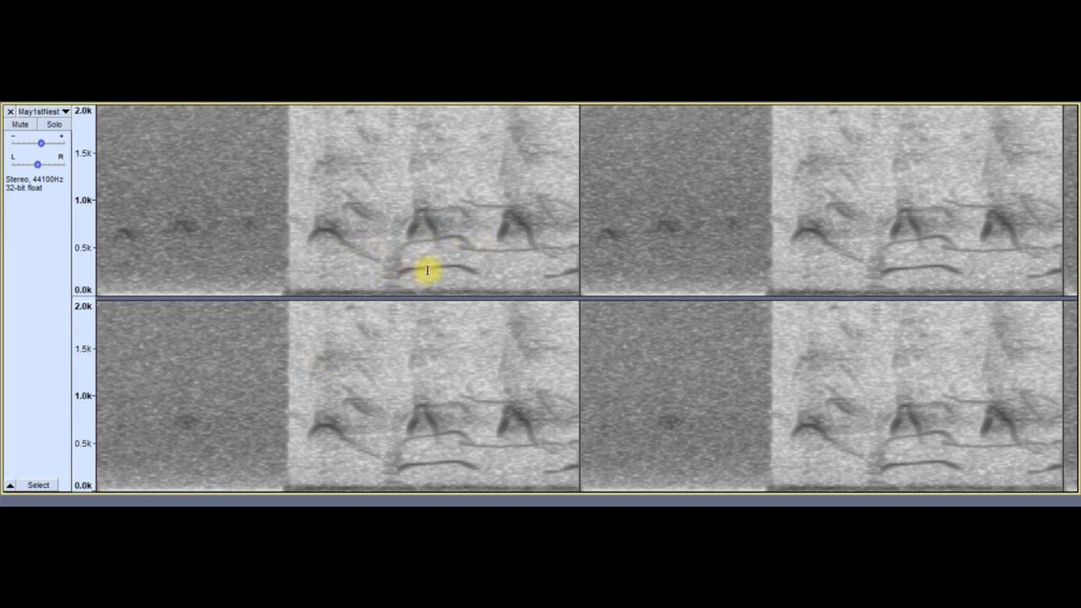
pyautogui.moveTo(471, 271)
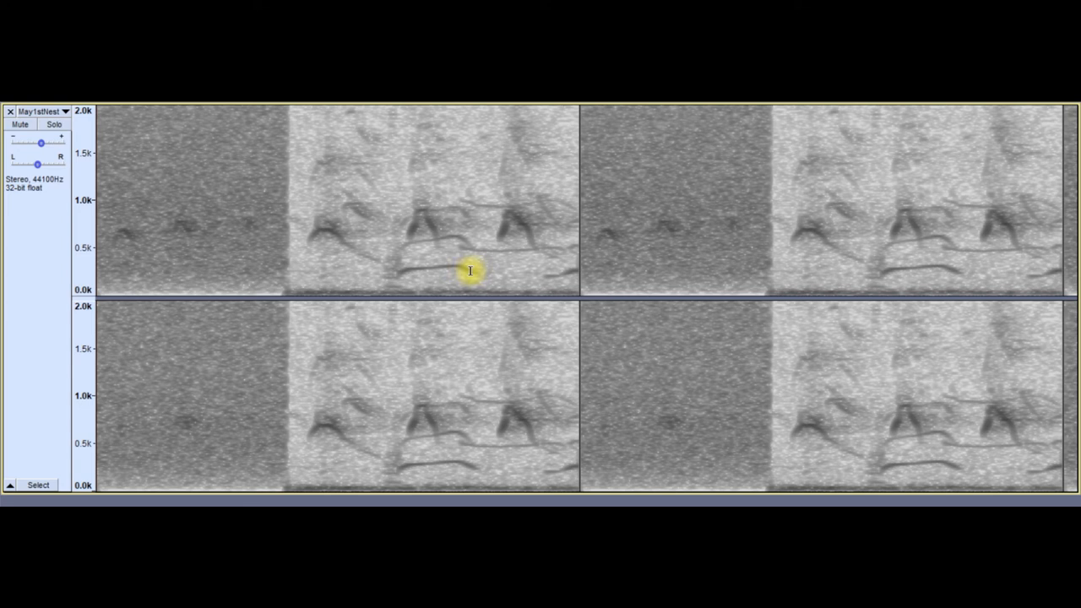
pyautogui.moveTo(372, 274)
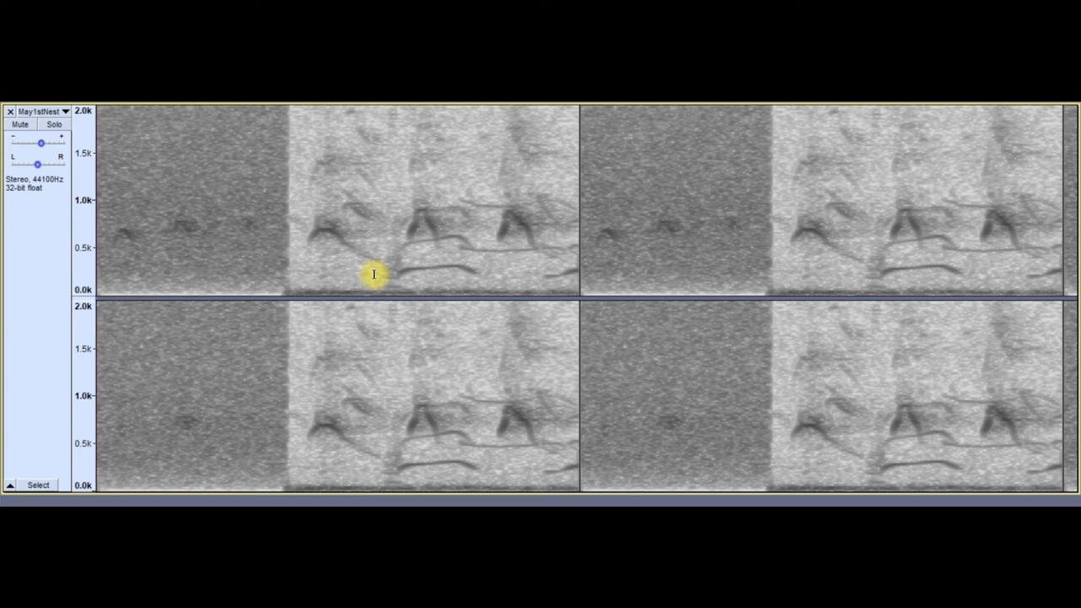
pyautogui.moveTo(183, 267)
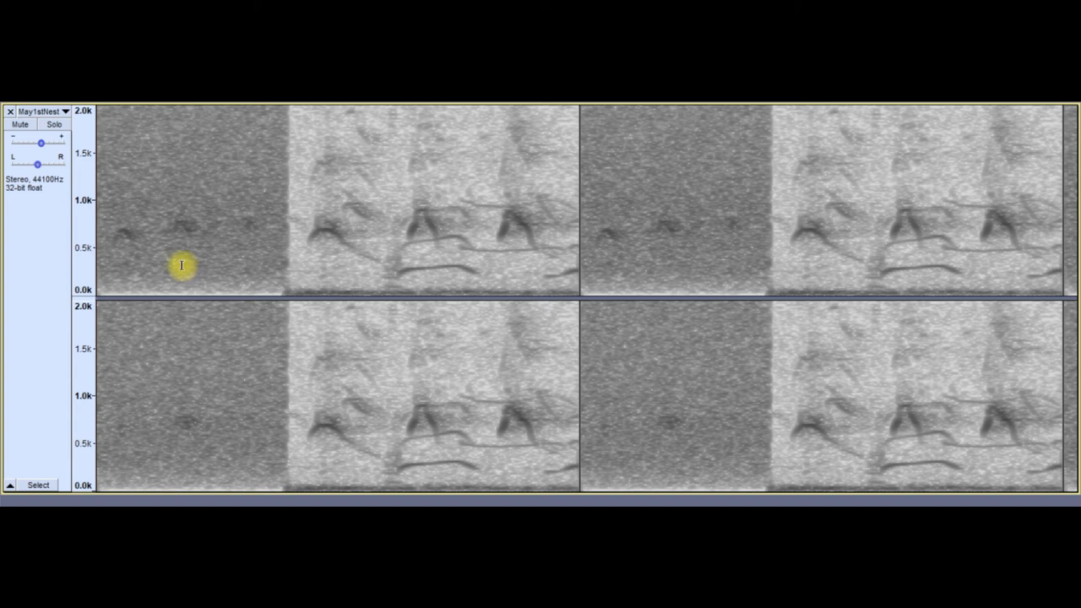
pyautogui.moveTo(137, 245)
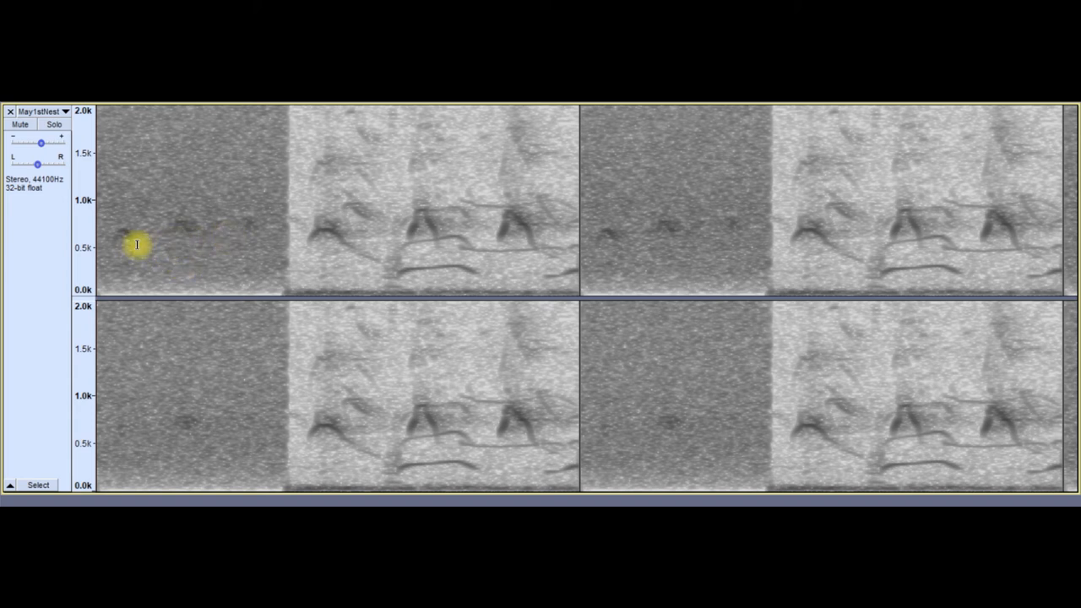
pyautogui.moveTo(249, 246)
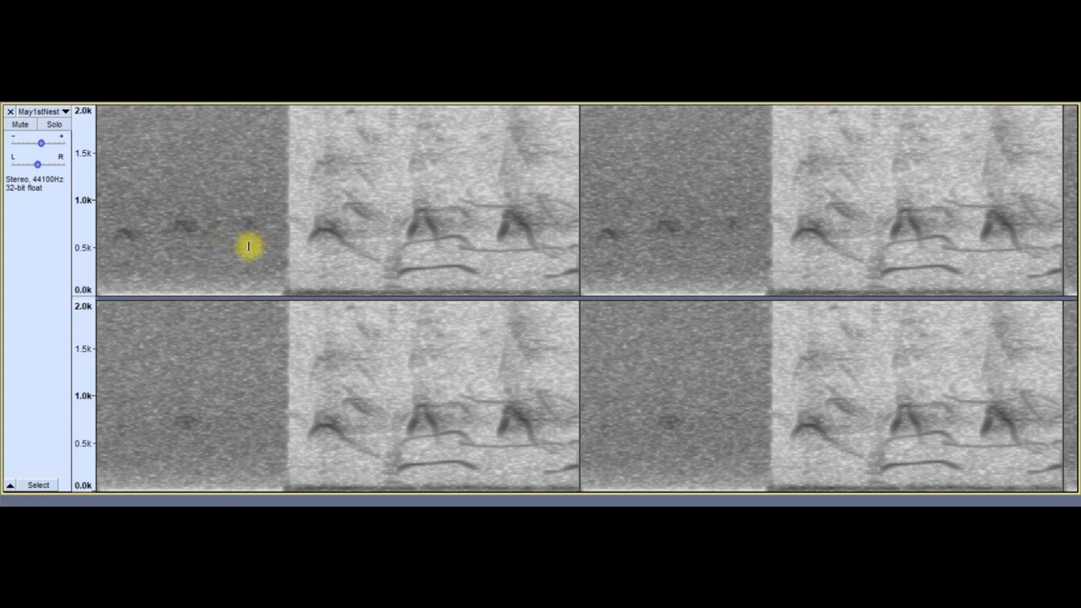
pyautogui.moveTo(137, 262)
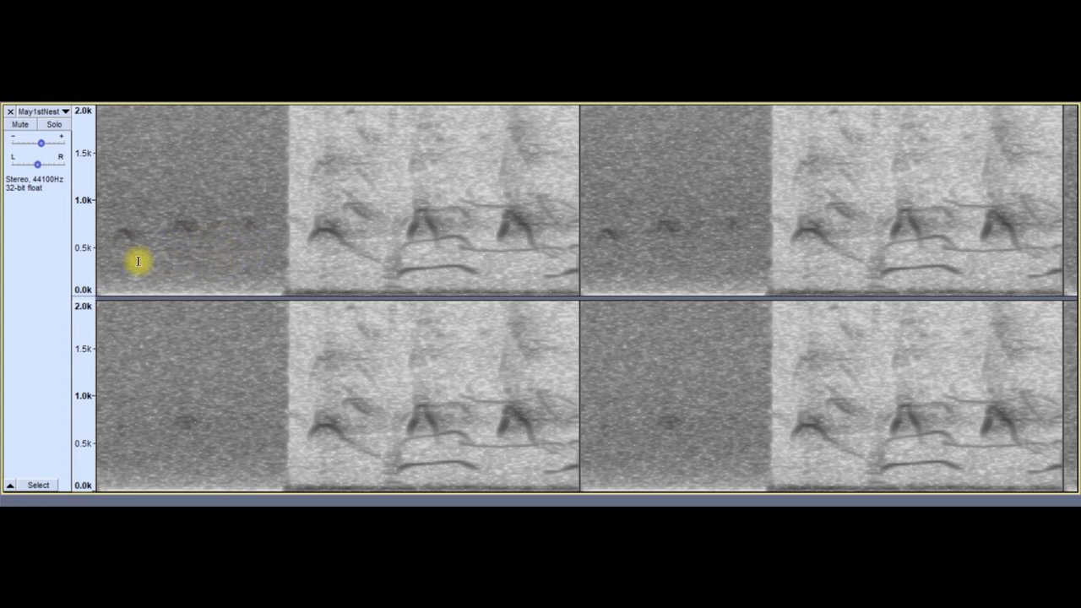
pyautogui.moveTo(167, 246)
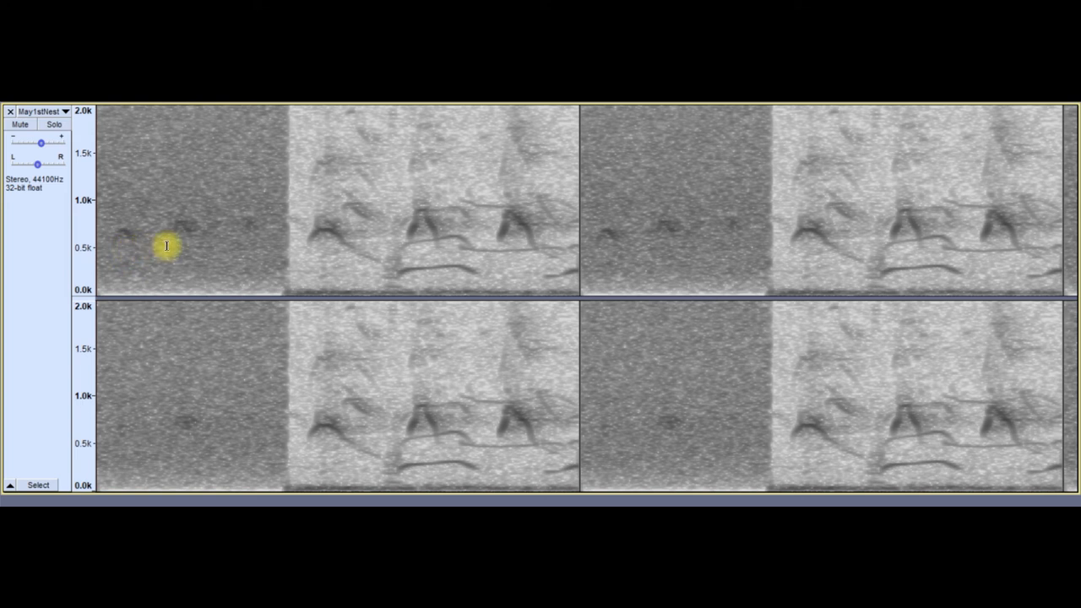
pyautogui.moveTo(296, 259)
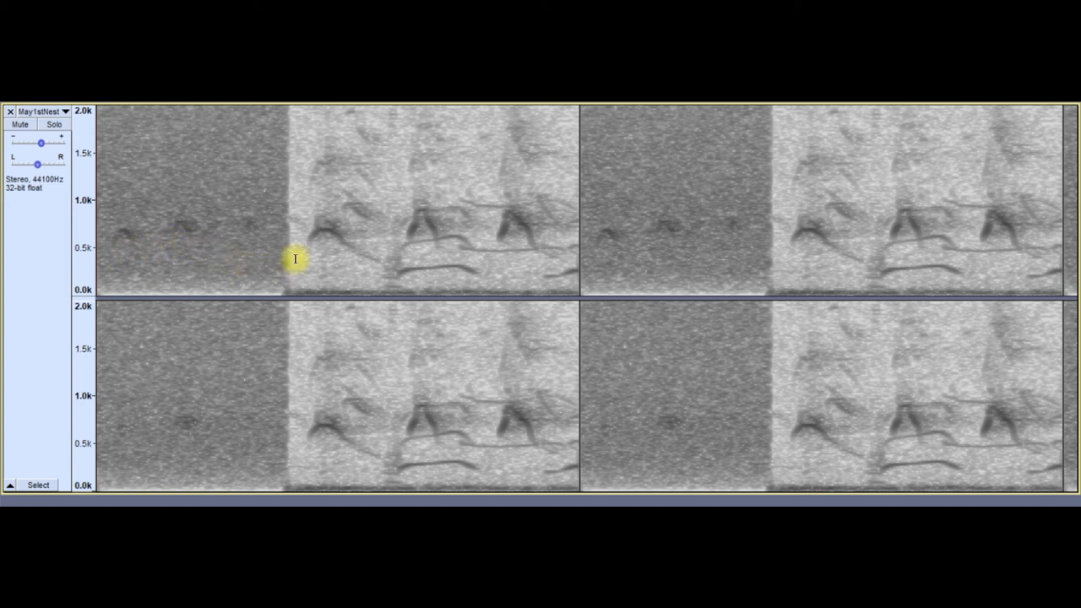
pyautogui.moveTo(287, 269)
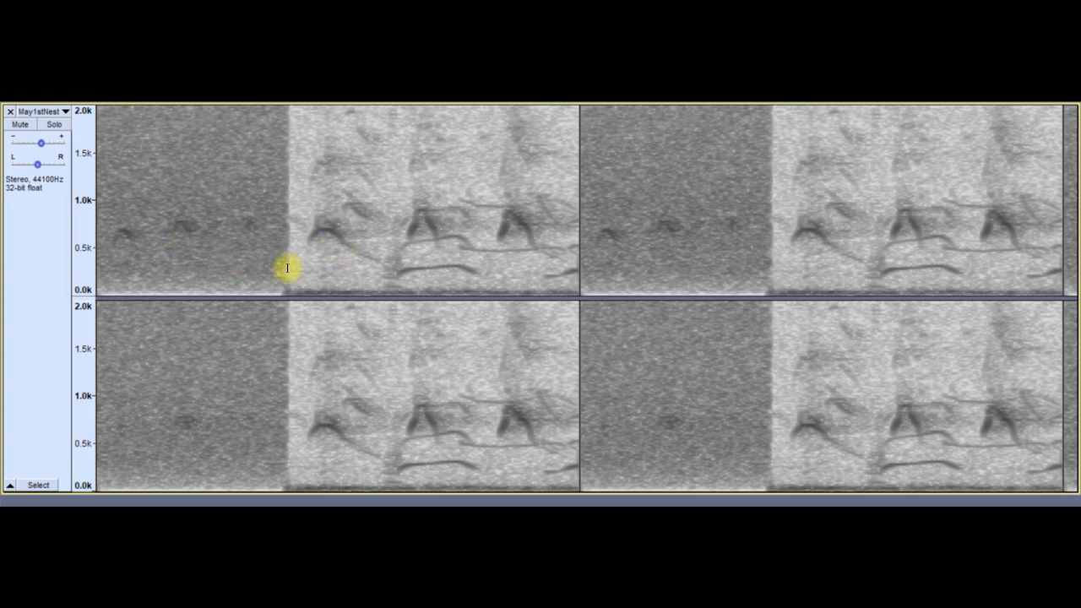
pyautogui.moveTo(263, 272)
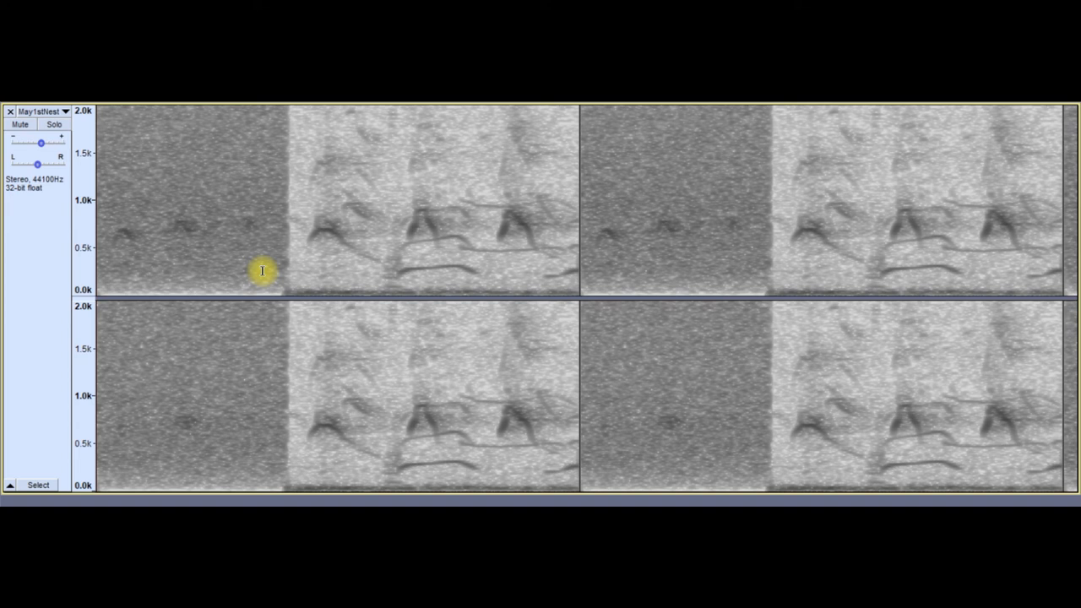
pyautogui.moveTo(179, 249)
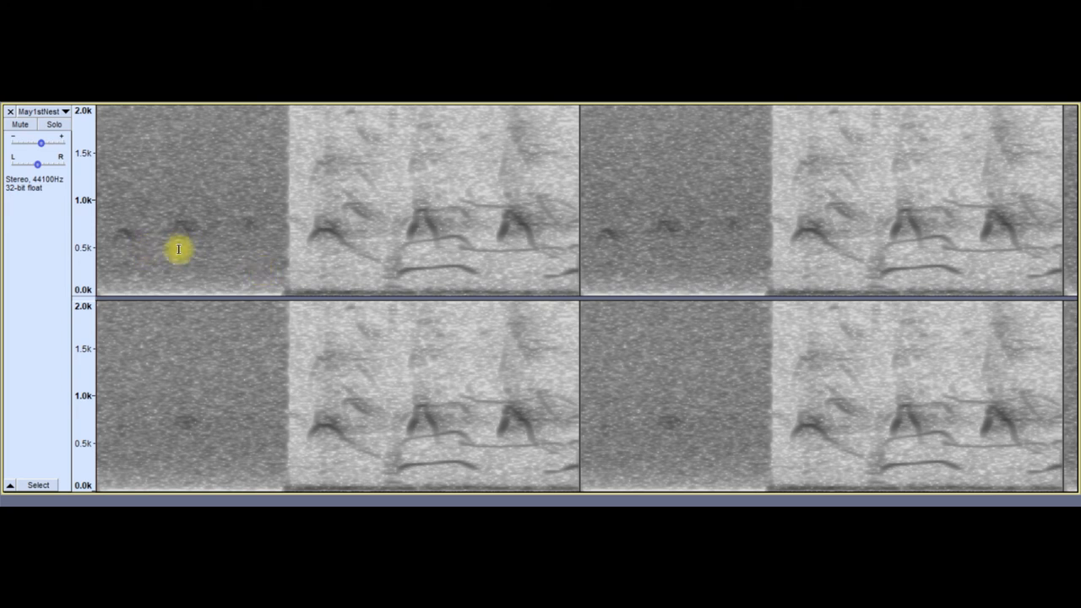
pyautogui.moveTo(135, 255)
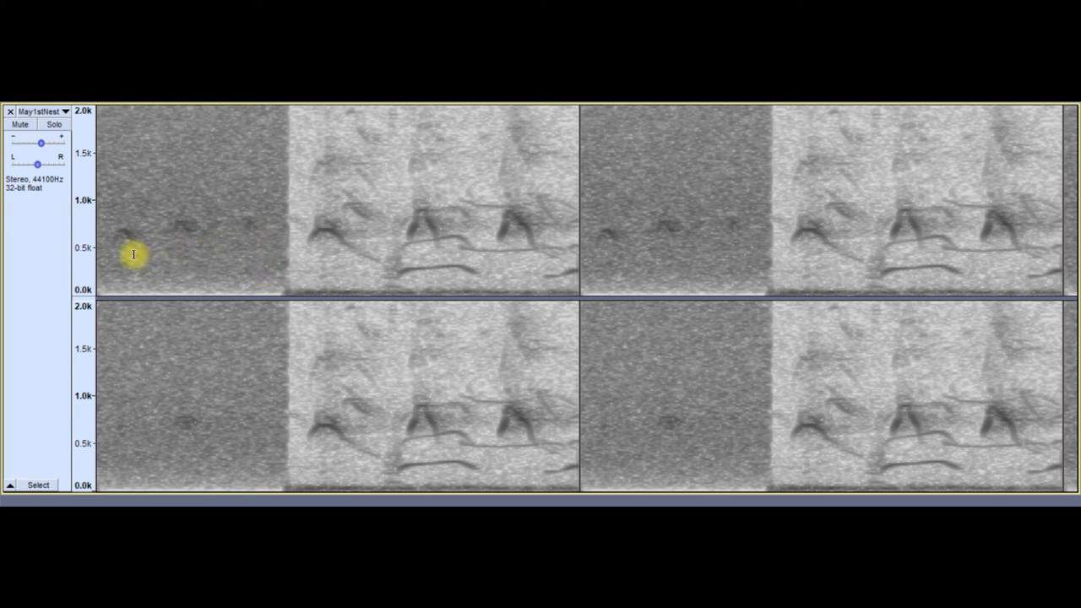
pyautogui.moveTo(257, 245)
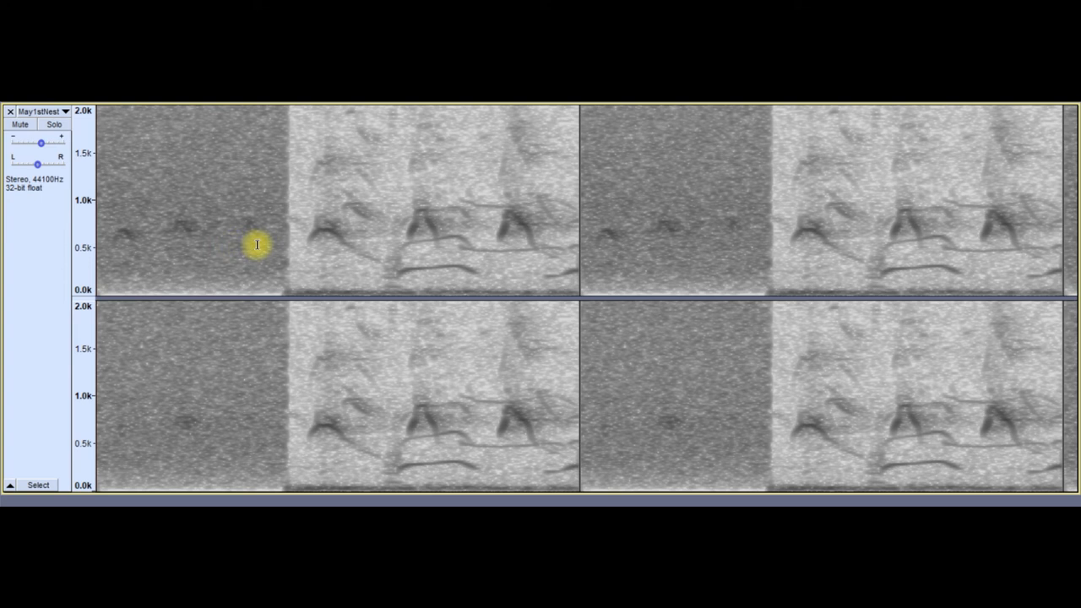
pyautogui.moveTo(235, 276)
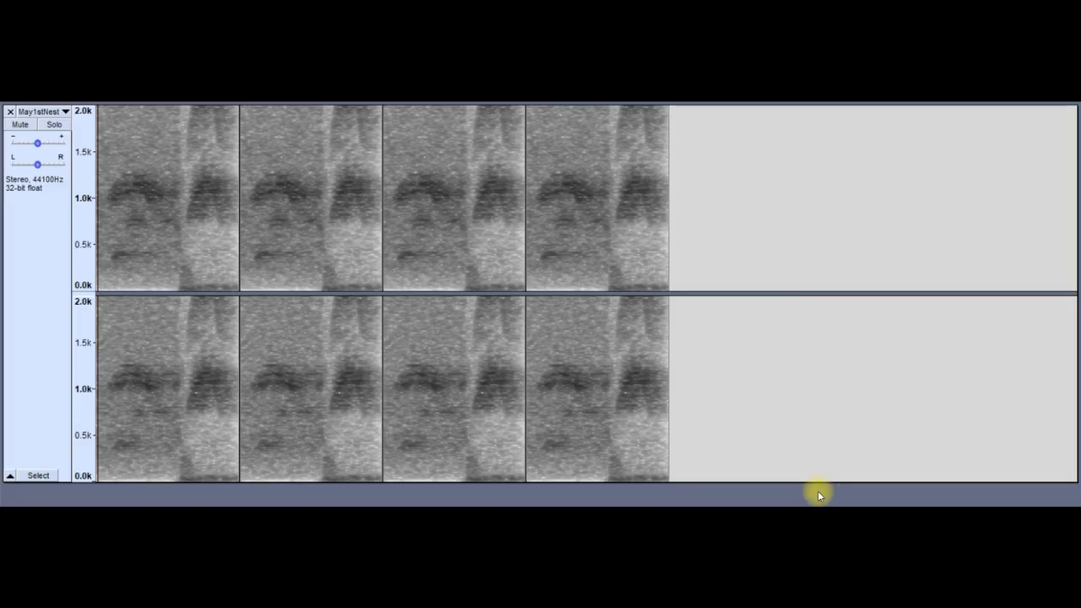
pyautogui.moveTo(171, 283)
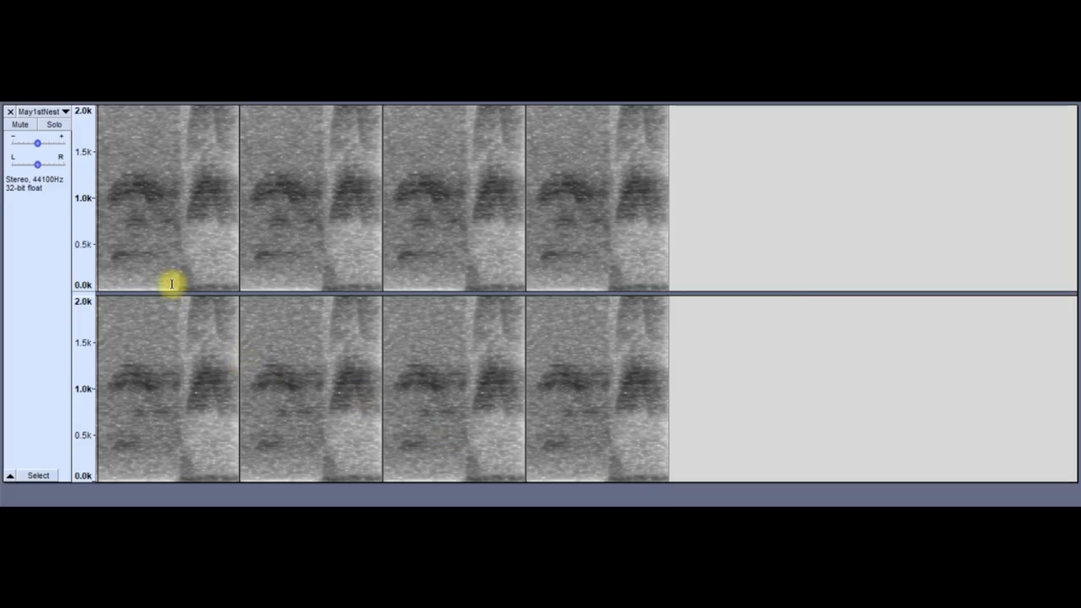
pyautogui.moveTo(108, 143)
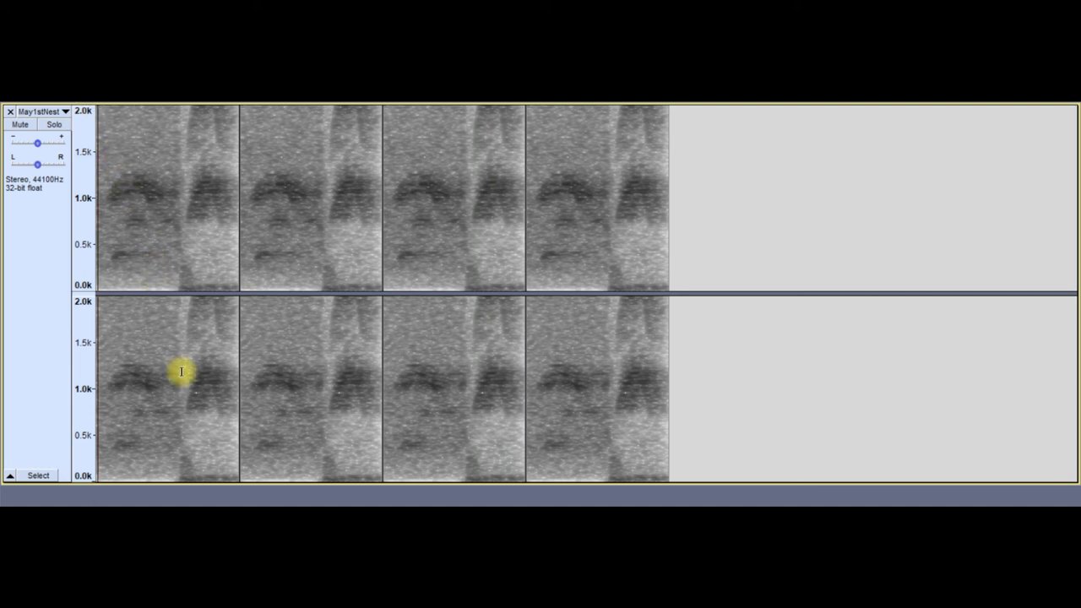
pyautogui.moveTo(218, 443)
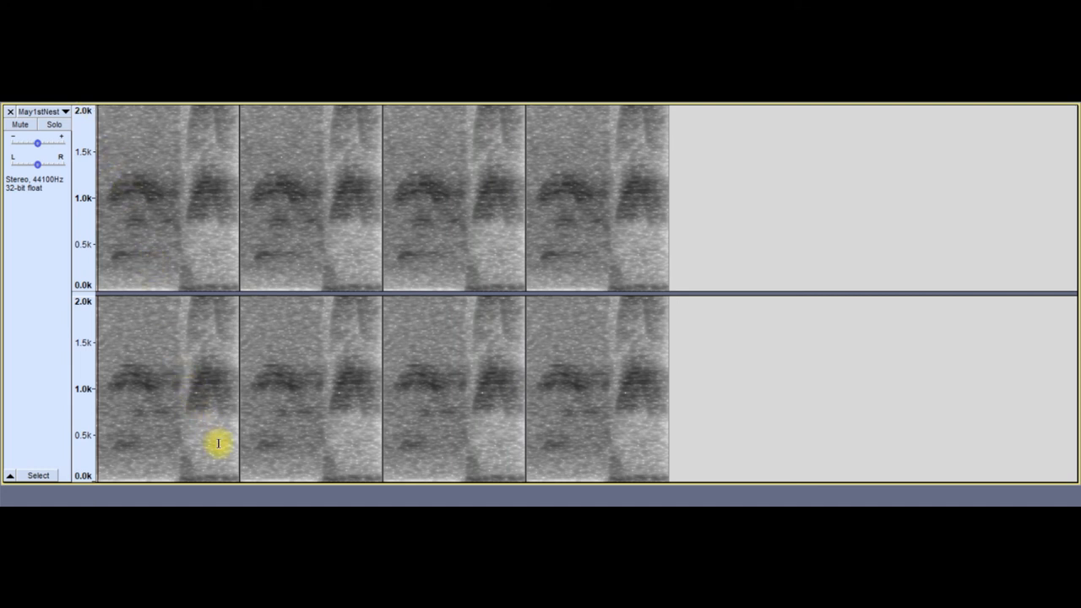